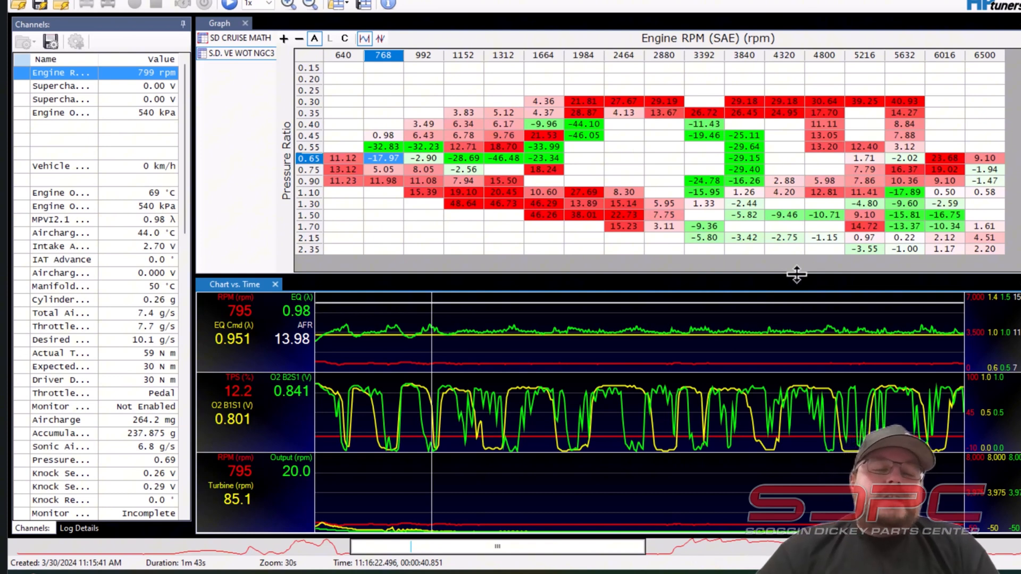
{"action": "mouse_move", "coordinate": [658, 380]}
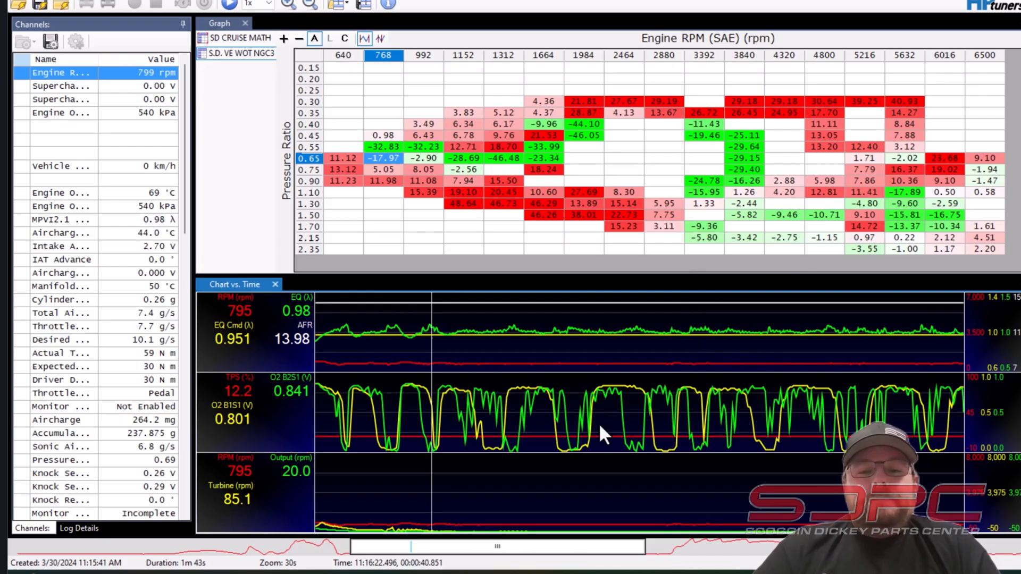
{"action": "mouse_move", "coordinate": [768, 424]}
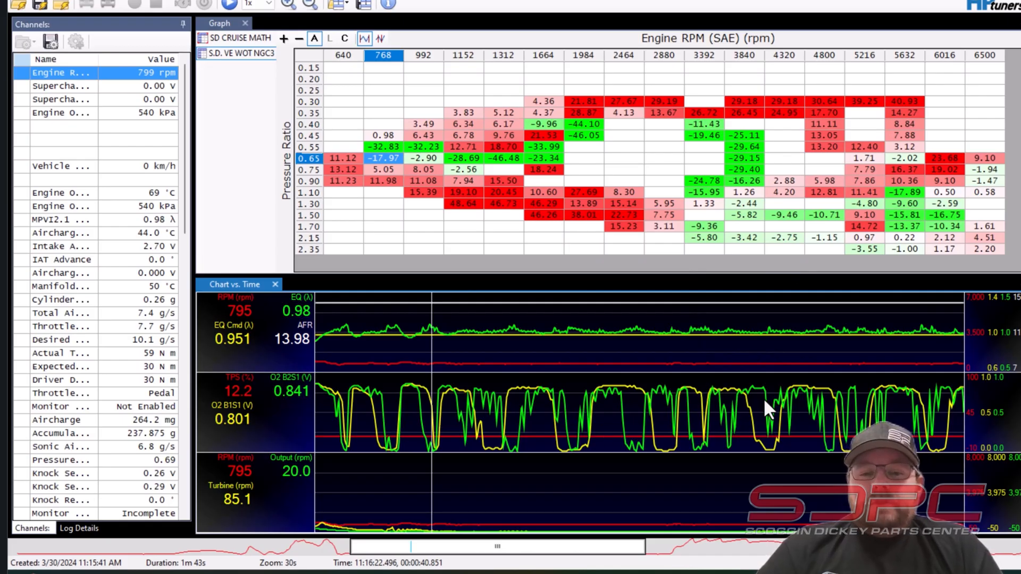
{"action": "mouse_move", "coordinate": [819, 437]}
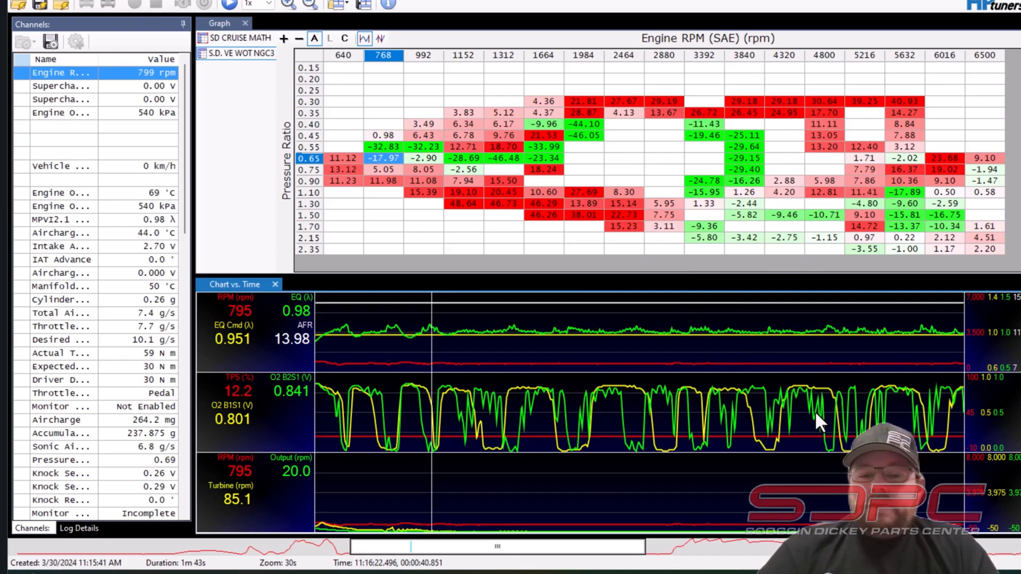
{"action": "mouse_move", "coordinate": [572, 422]}
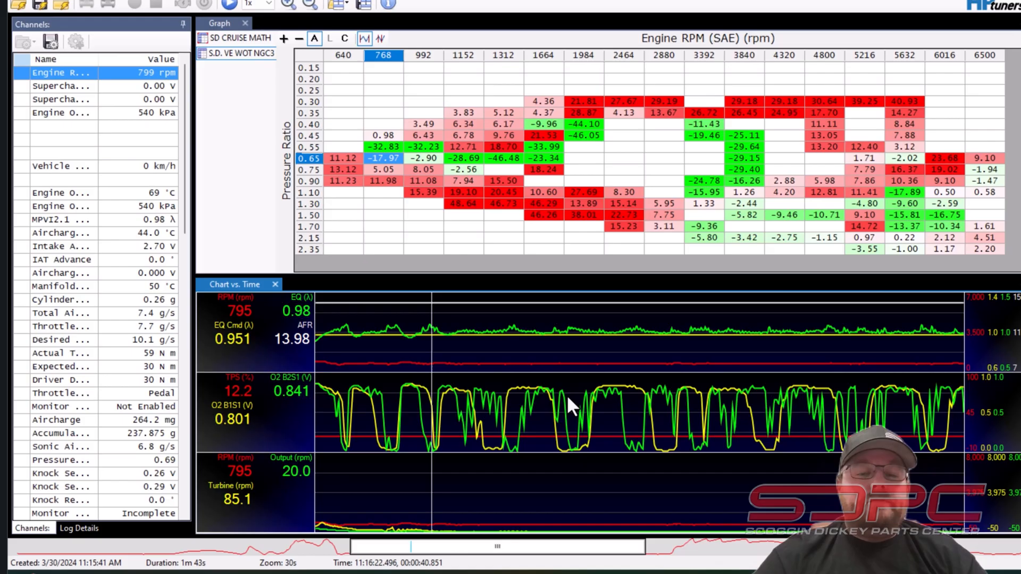
{"action": "mouse_move", "coordinate": [417, 394]}
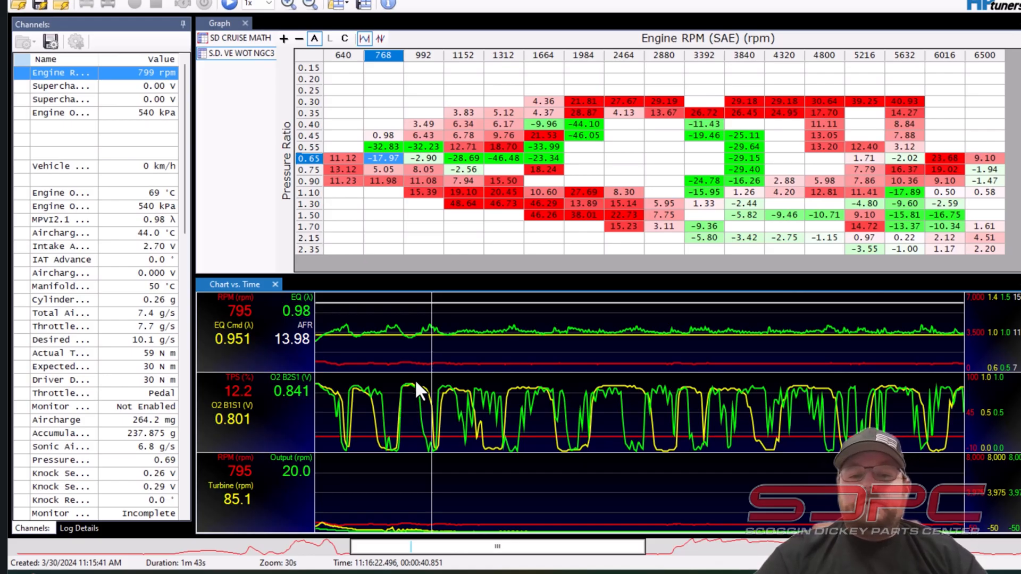
{"action": "mouse_move", "coordinate": [424, 517]}
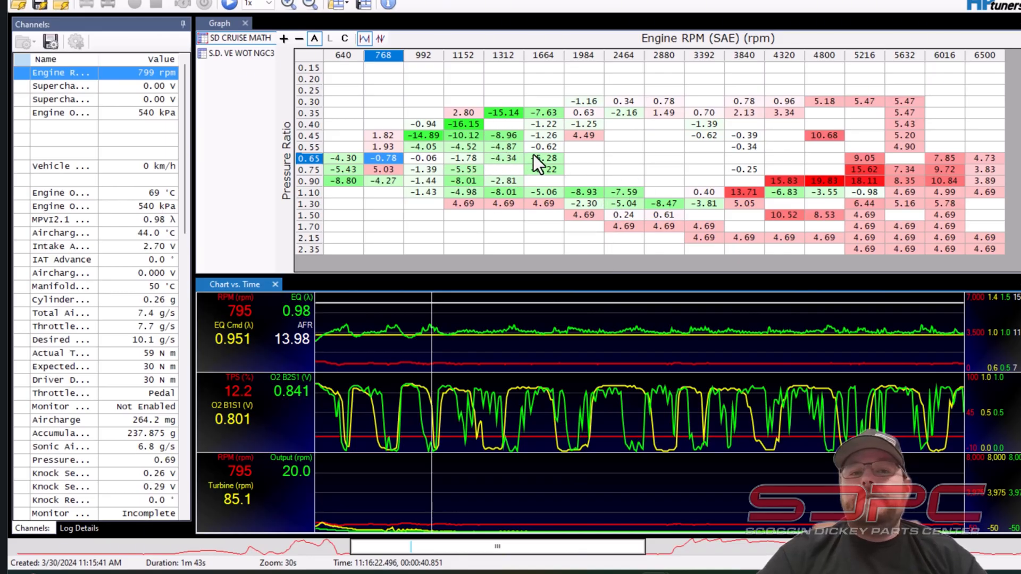
{"action": "mouse_move", "coordinate": [467, 174]}
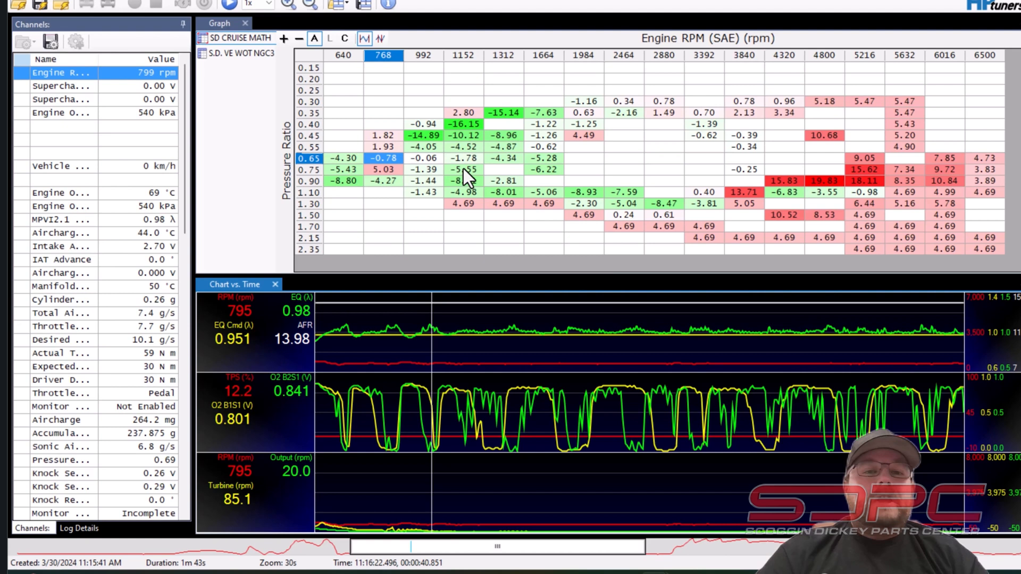
{"action": "mouse_move", "coordinate": [729, 247]}
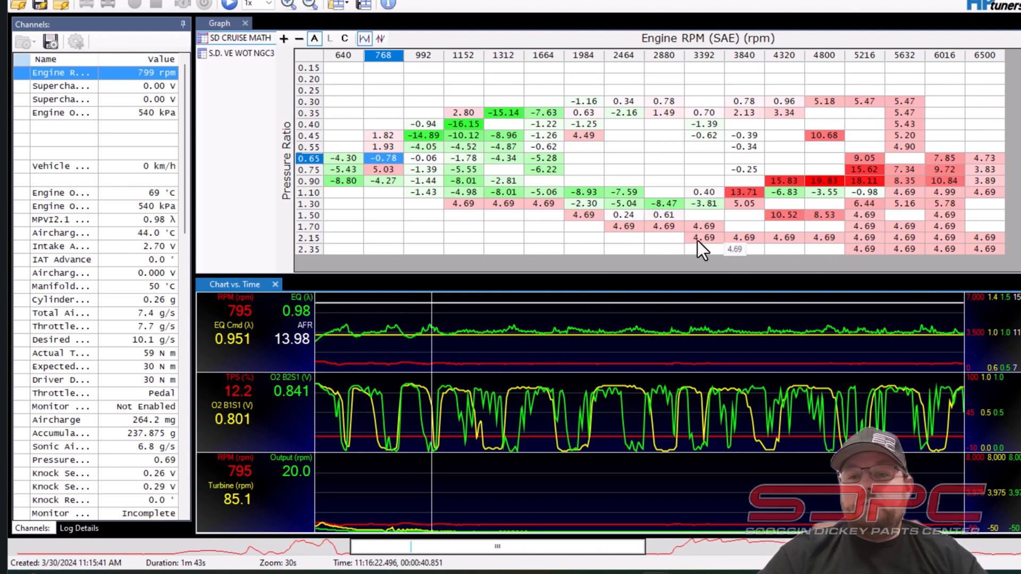
{"action": "mouse_move", "coordinate": [518, 438]}
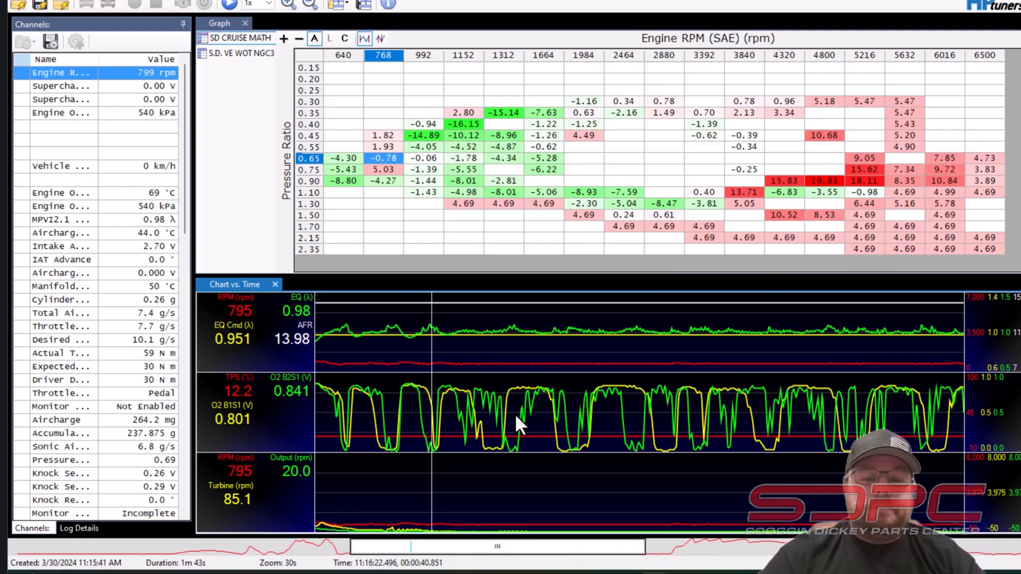
{"action": "mouse_move", "coordinate": [615, 418]}
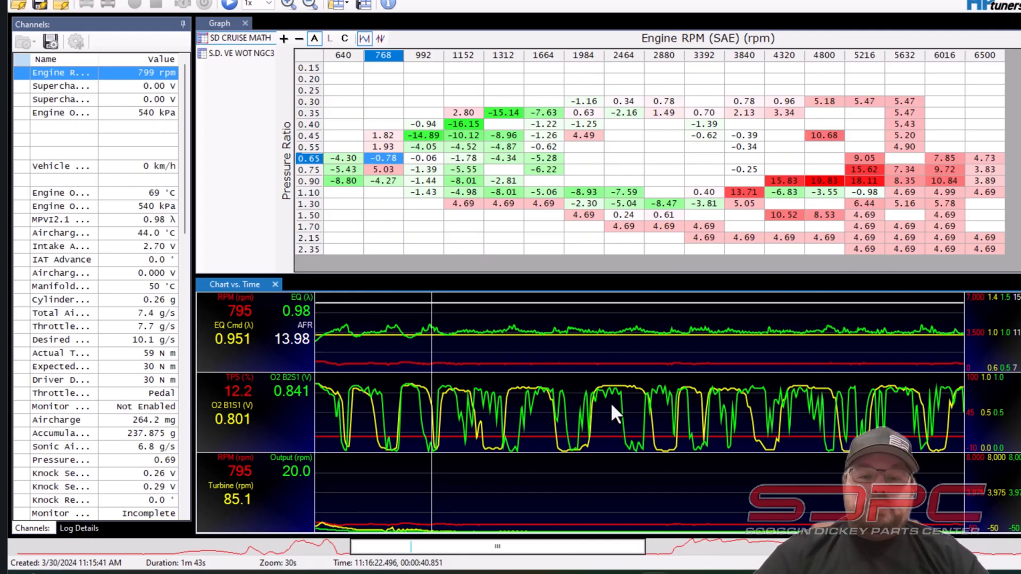
- Move the log to the wide-open-throttle pull at about 5,281 rpm and 0.76 lambda
{"action": "left_click_drag", "start_coordinate": [430, 545], "coordinate": [592, 545]}
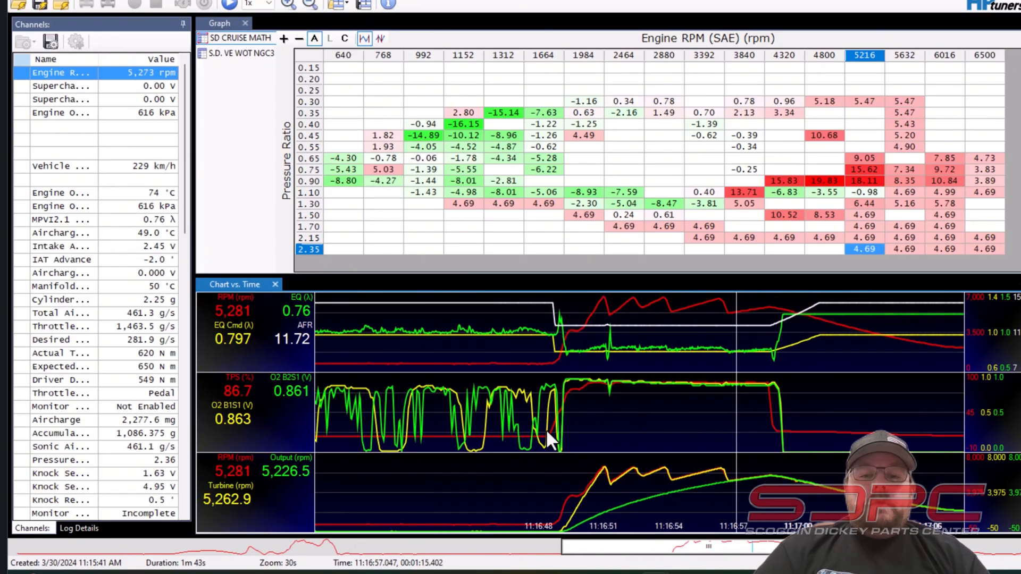
{"action": "mouse_move", "coordinate": [554, 463]}
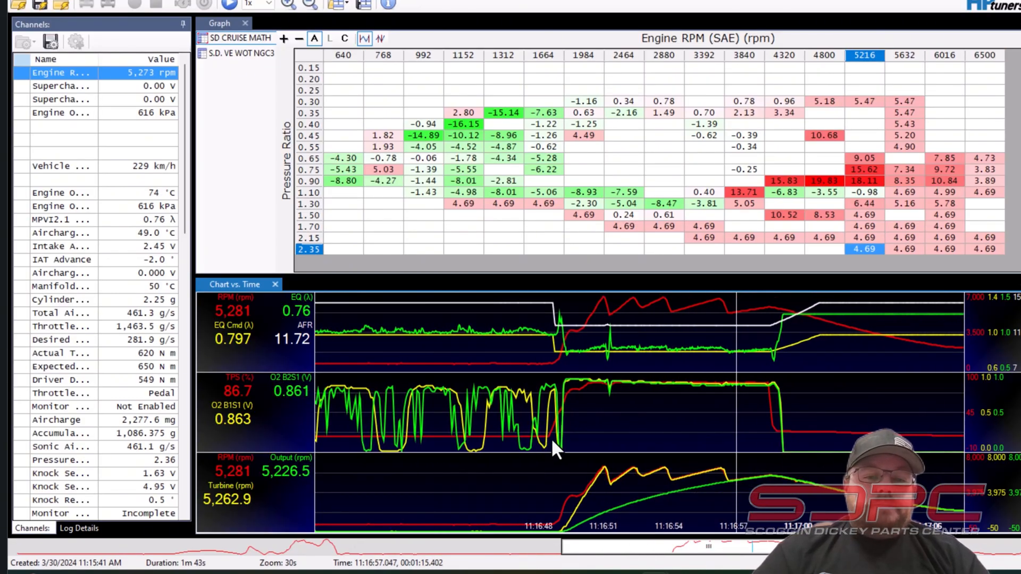
{"action": "mouse_move", "coordinate": [574, 410]}
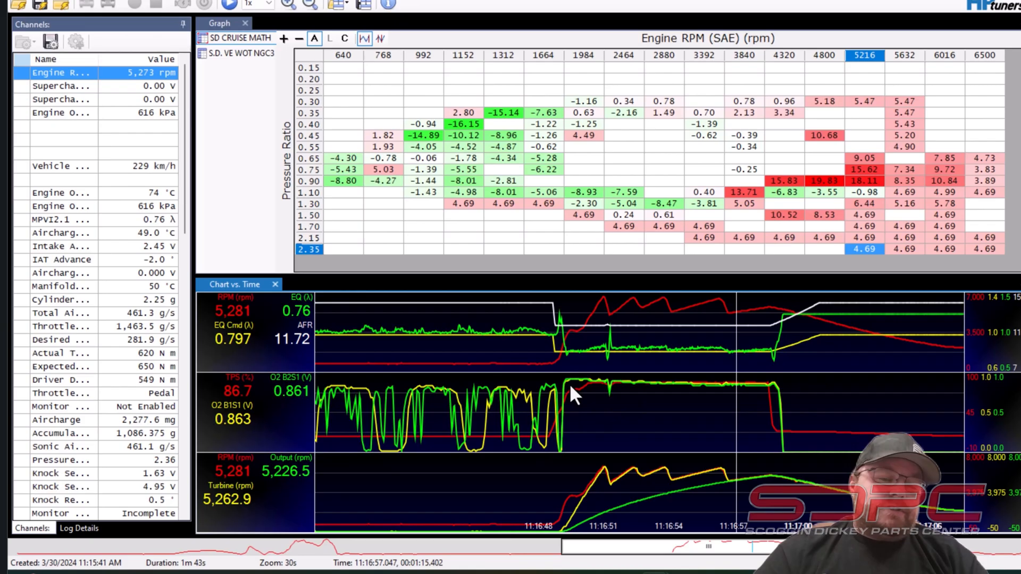
{"action": "mouse_move", "coordinate": [746, 423]}
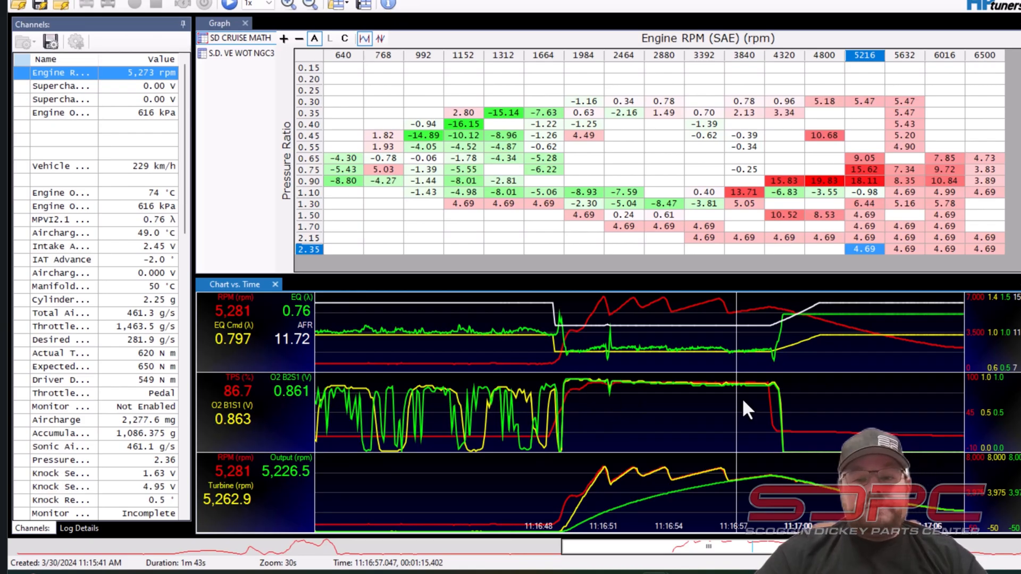
{"action": "mouse_move", "coordinate": [792, 416]}
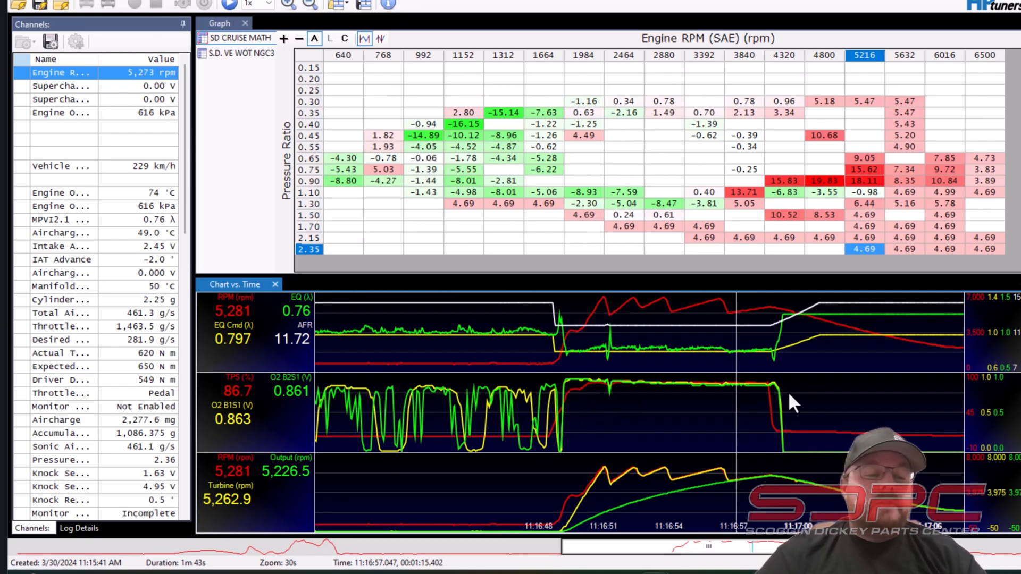
{"action": "mouse_move", "coordinate": [589, 404]}
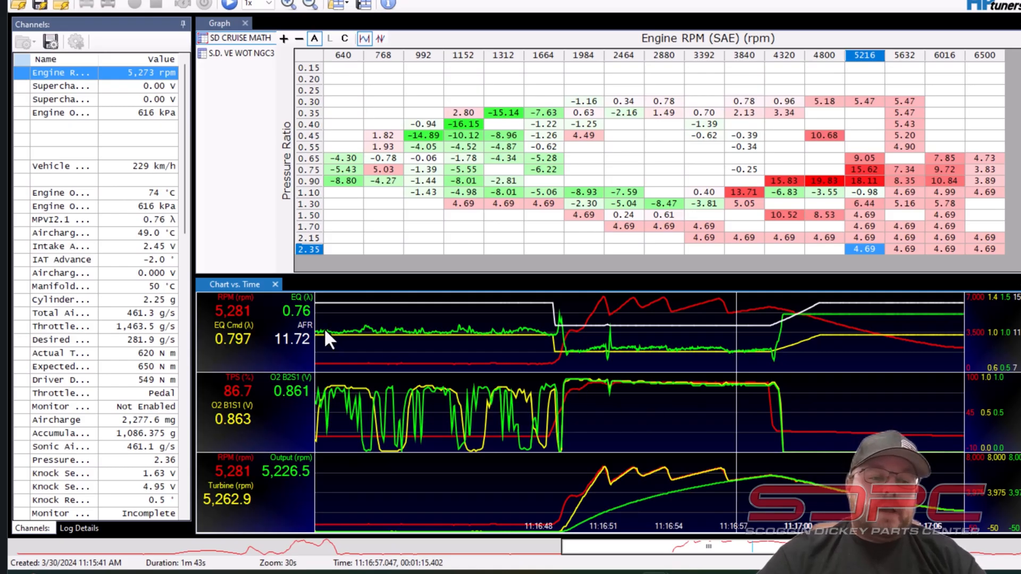
{"action": "mouse_move", "coordinate": [300, 311]}
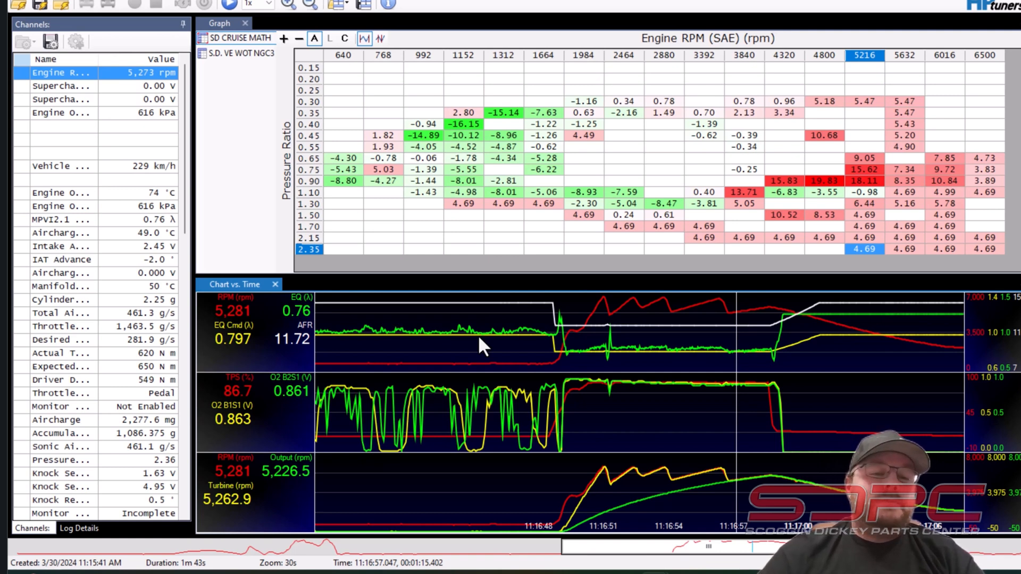
{"action": "mouse_move", "coordinate": [468, 340]}
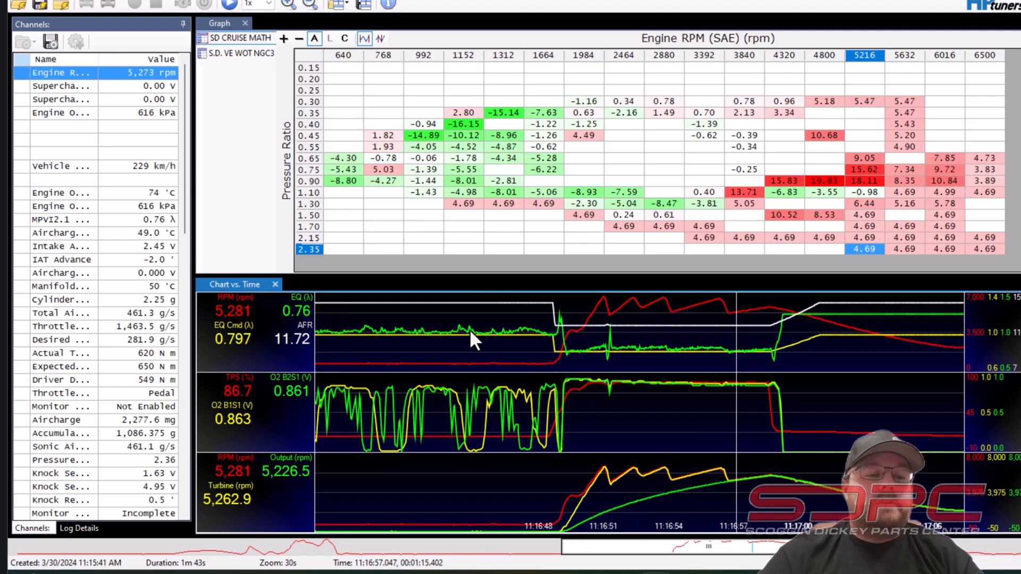
{"action": "mouse_move", "coordinate": [217, 364]}
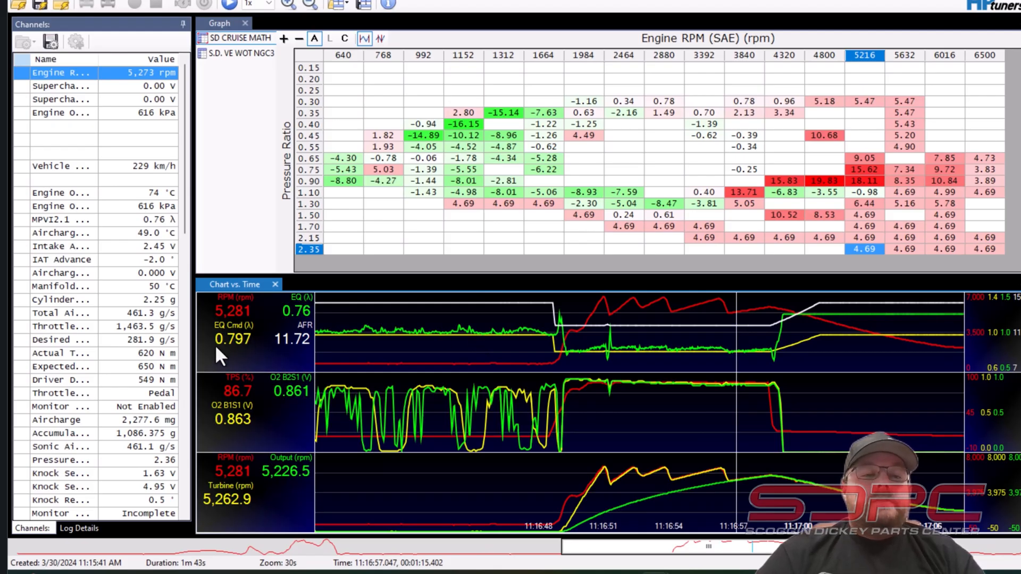
{"action": "mouse_move", "coordinate": [379, 356]}
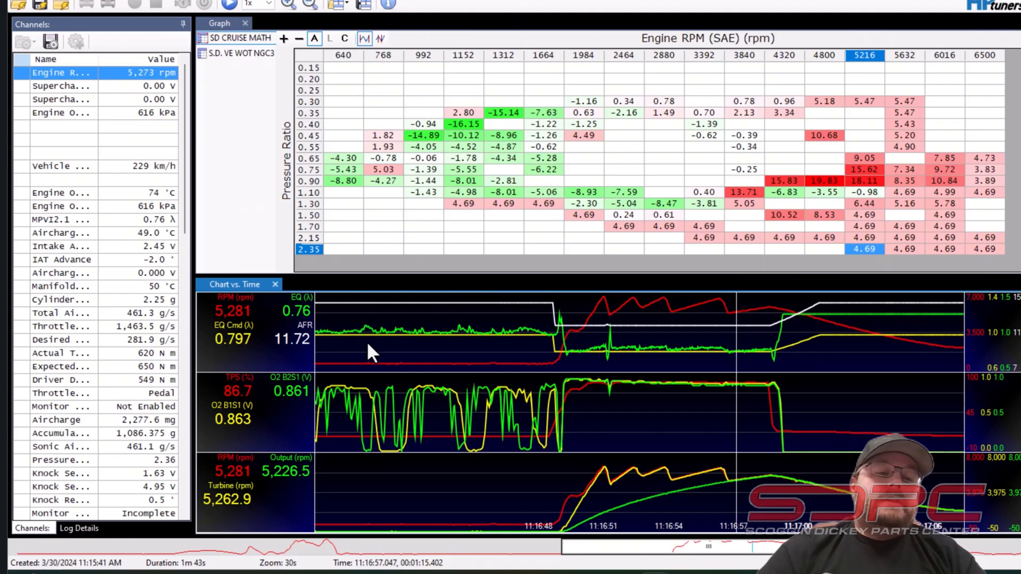
{"action": "mouse_move", "coordinate": [364, 343]}
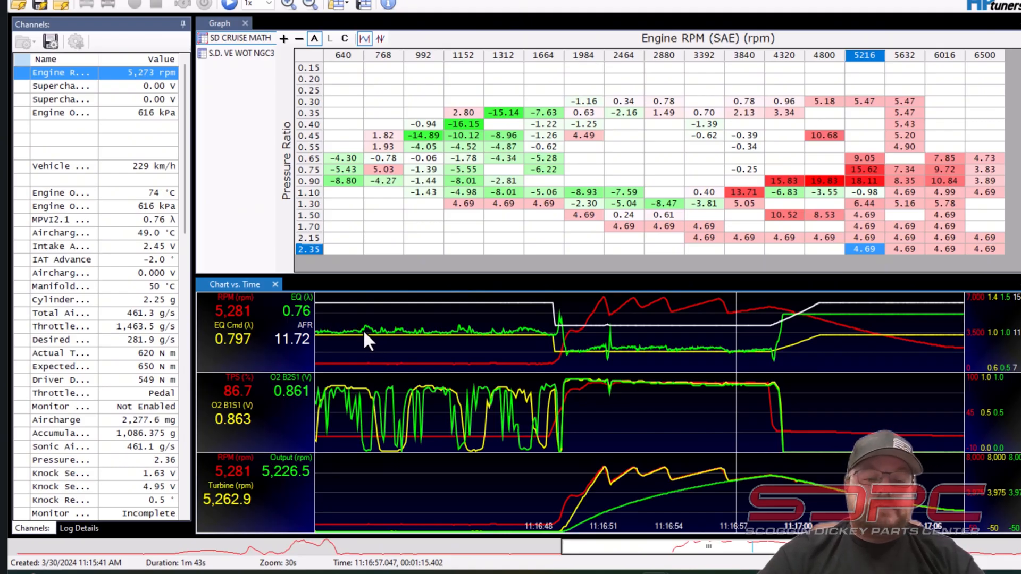
{"action": "mouse_move", "coordinate": [329, 350]}
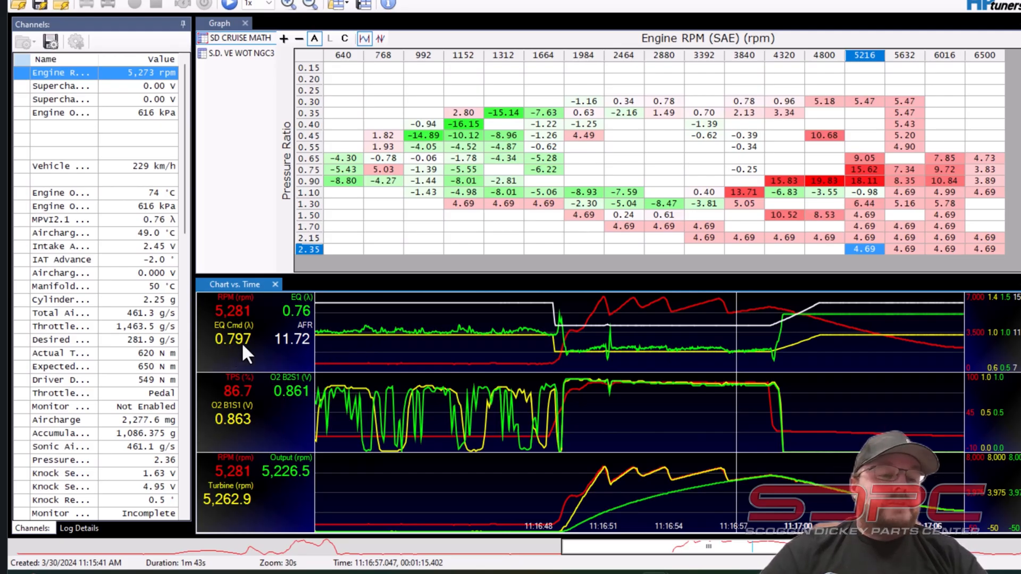
{"action": "mouse_move", "coordinate": [570, 347]}
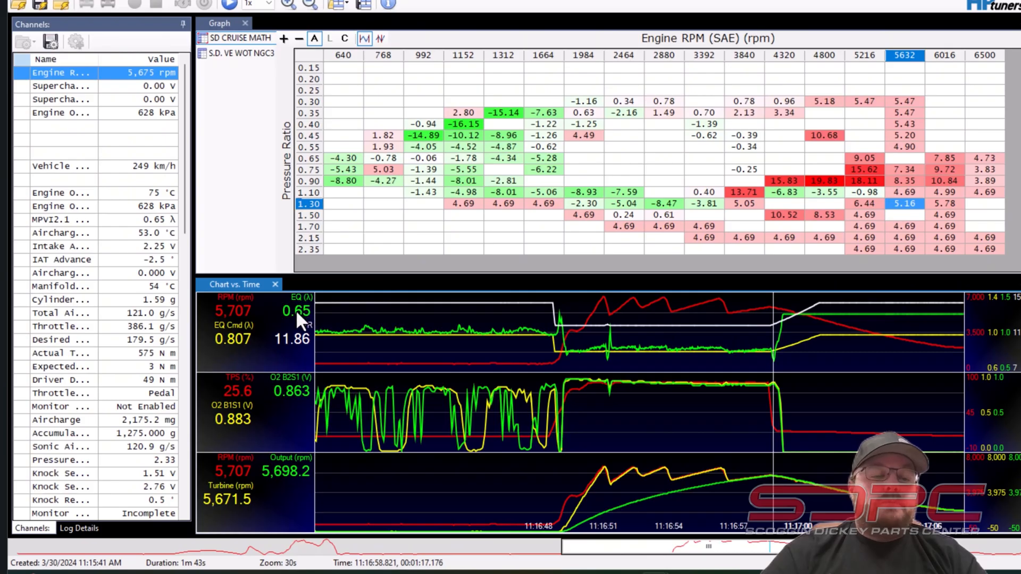
{"action": "mouse_move", "coordinate": [570, 369]}
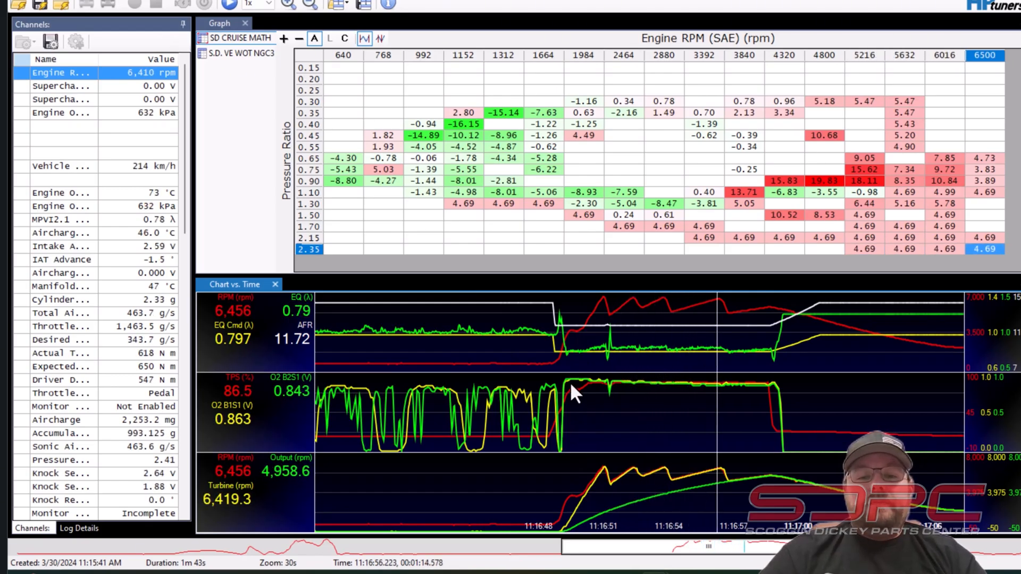
{"action": "mouse_move", "coordinate": [755, 413]}
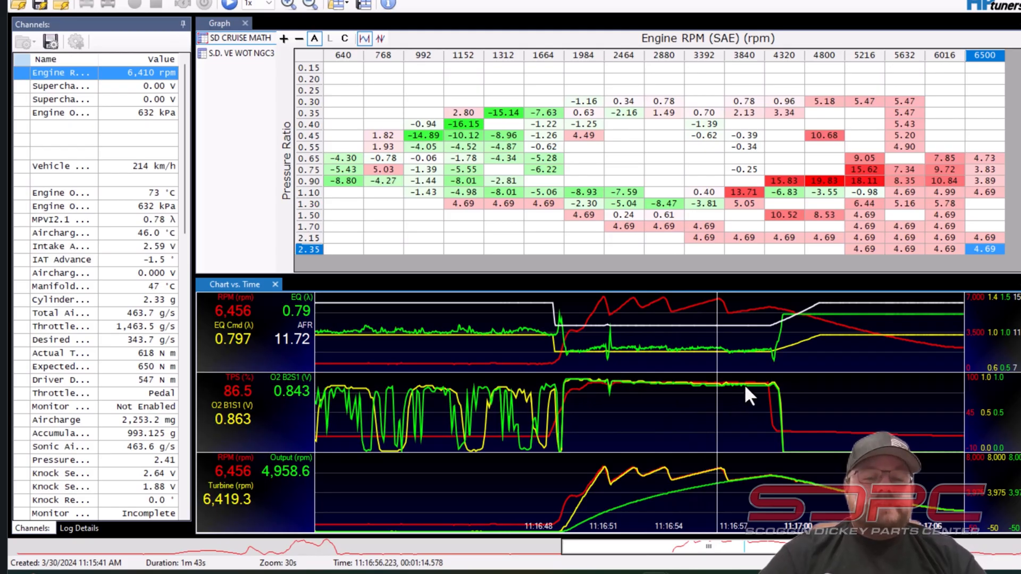
{"action": "mouse_move", "coordinate": [582, 363]}
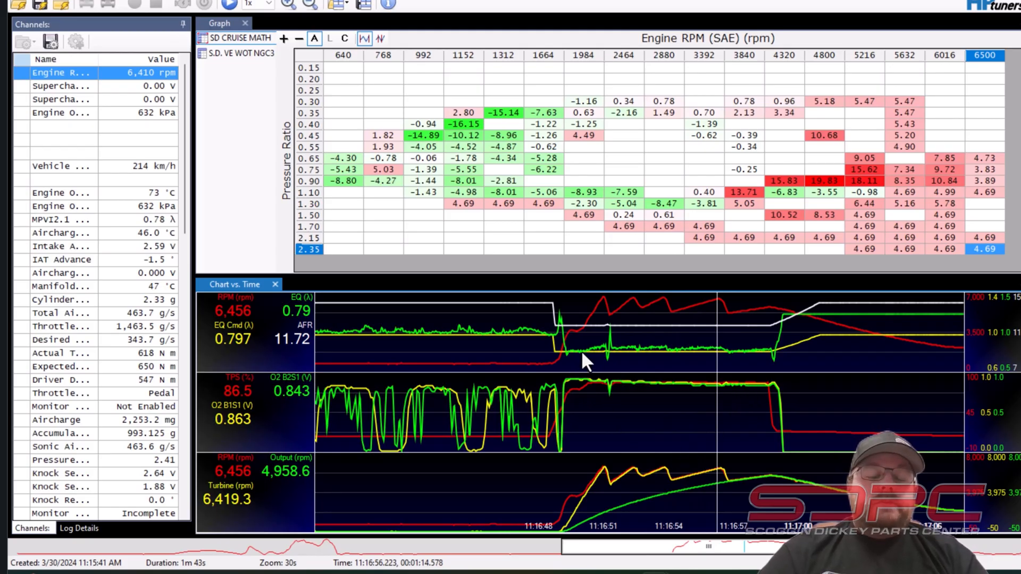
{"action": "mouse_move", "coordinate": [561, 366]}
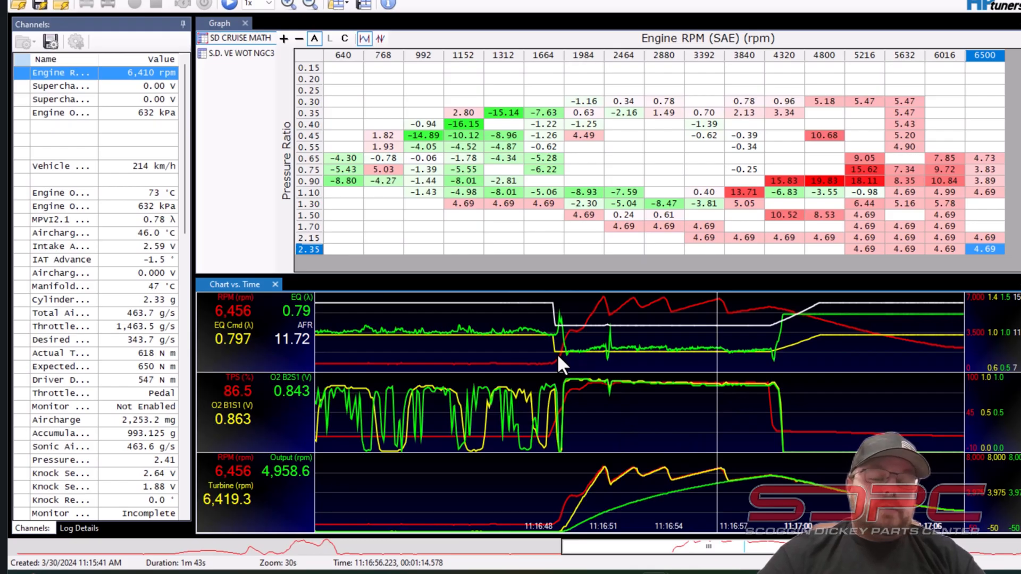
{"action": "mouse_move", "coordinate": [634, 358]}
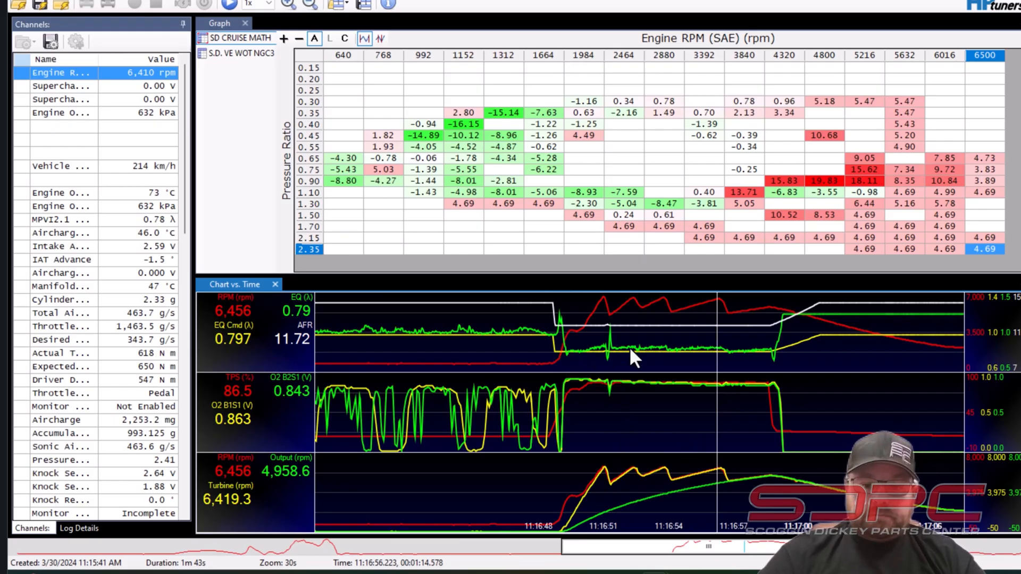
{"action": "mouse_move", "coordinate": [590, 388]}
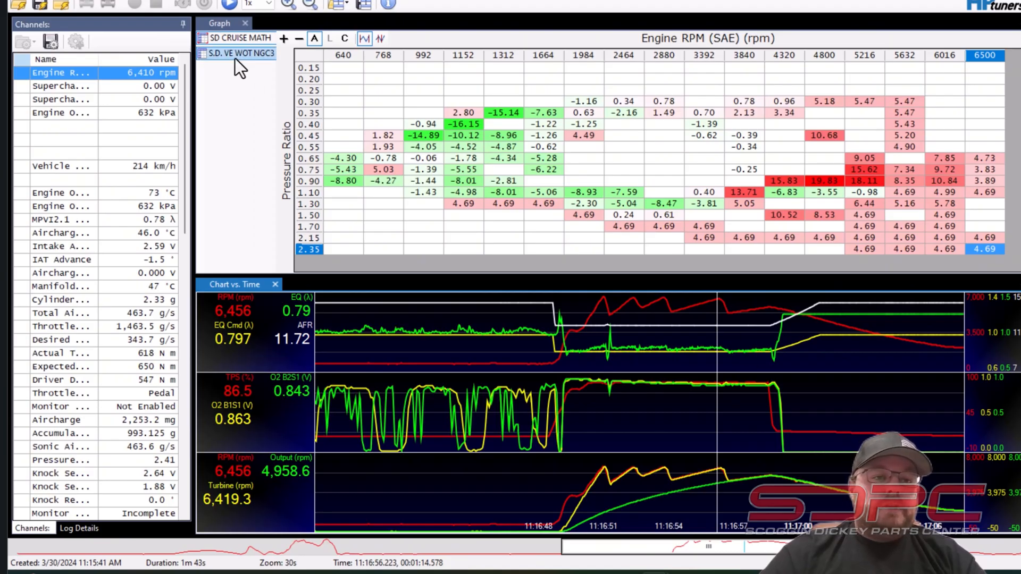
- Display the S.D. VE WOT NGC3 histogram, landing in the 4,800 RPM, 2.15 cell
{"action": "left_click", "coordinate": [237, 53]}
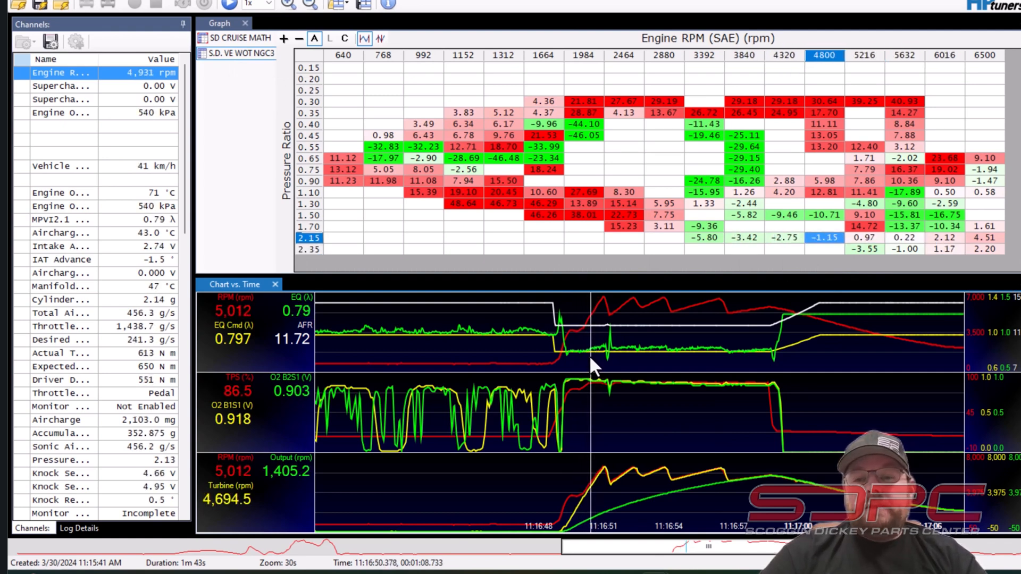
{"action": "mouse_move", "coordinate": [630, 367]}
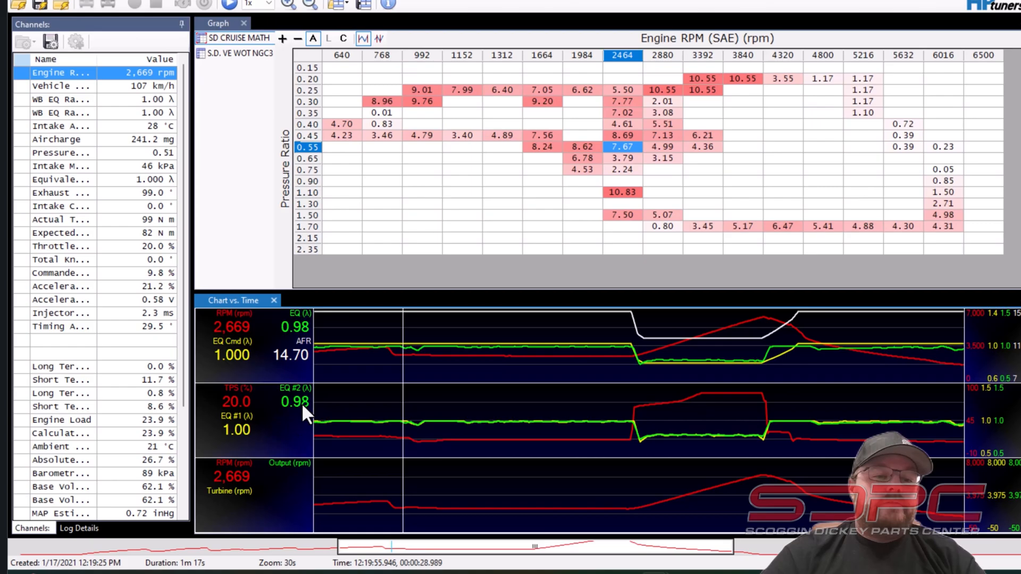
{"action": "mouse_move", "coordinate": [284, 431]}
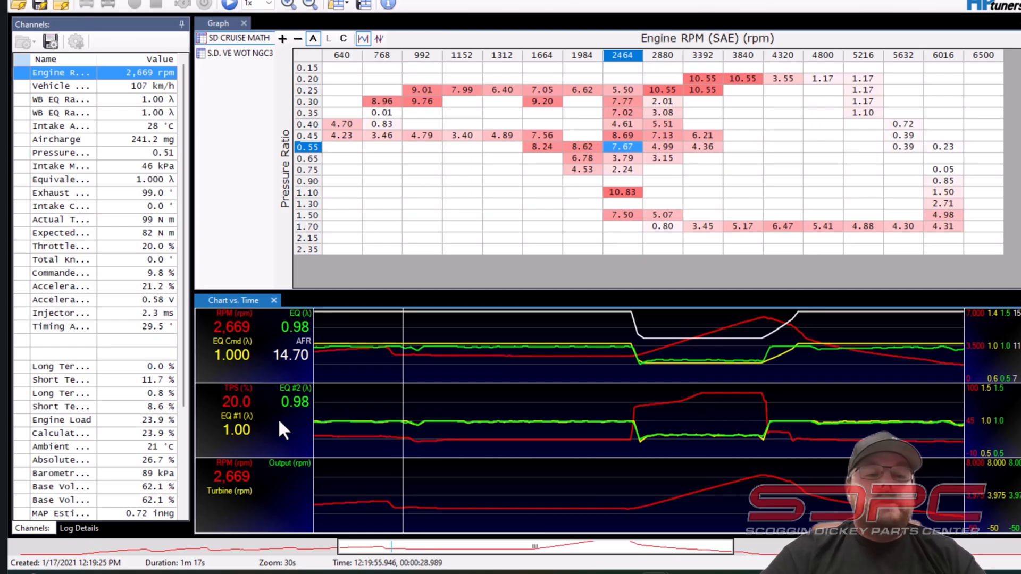
{"action": "mouse_move", "coordinate": [336, 437]}
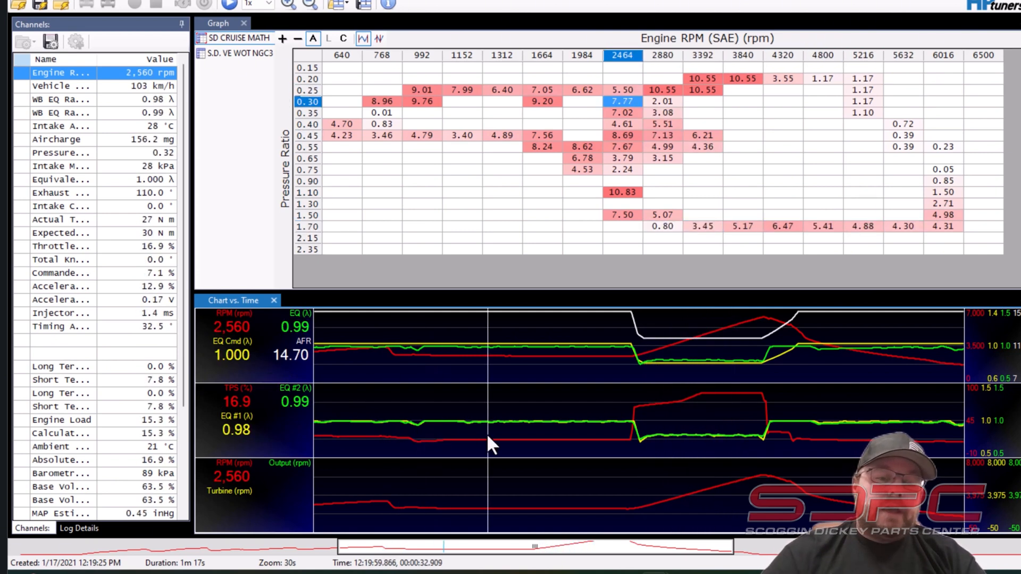
{"action": "mouse_move", "coordinate": [506, 431]}
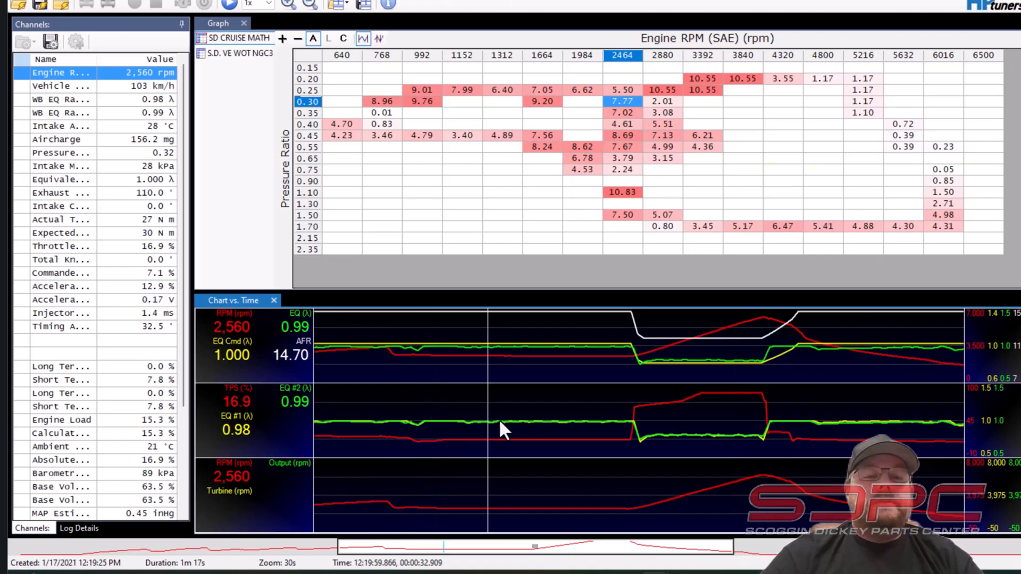
{"action": "mouse_move", "coordinate": [679, 467]}
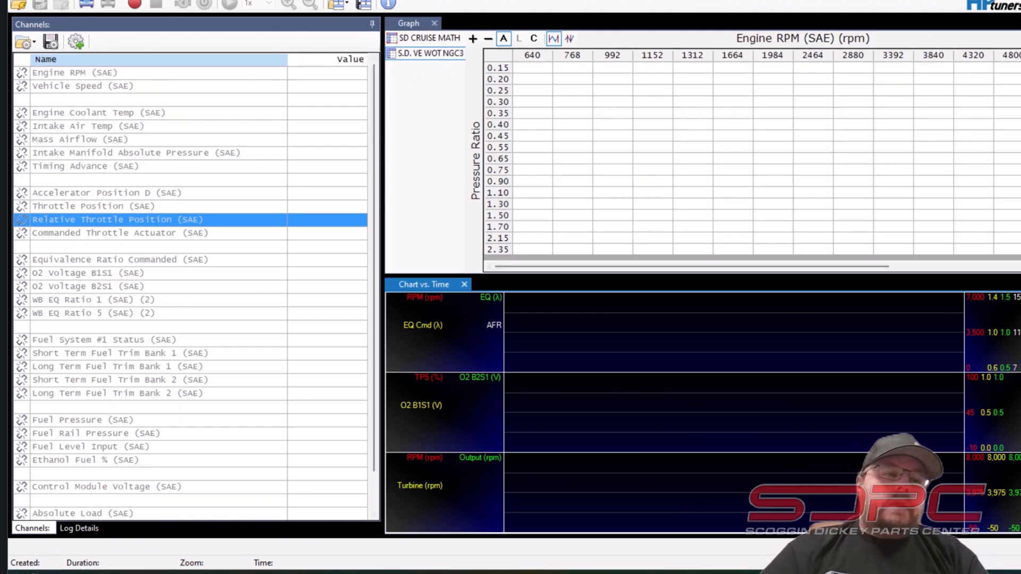
{"action": "mouse_move", "coordinate": [160, 30]}
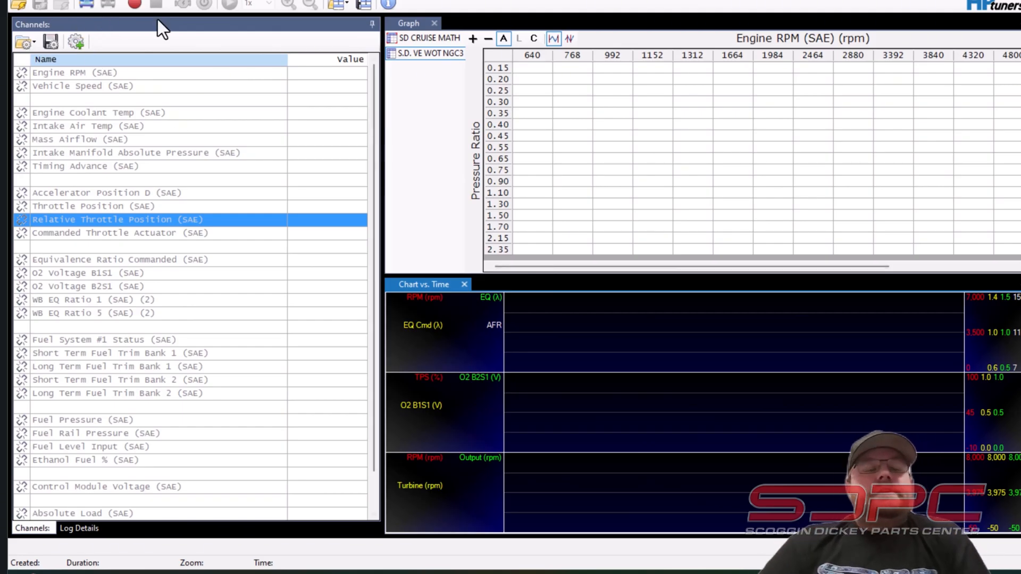
{"action": "mouse_move", "coordinate": [141, 53]}
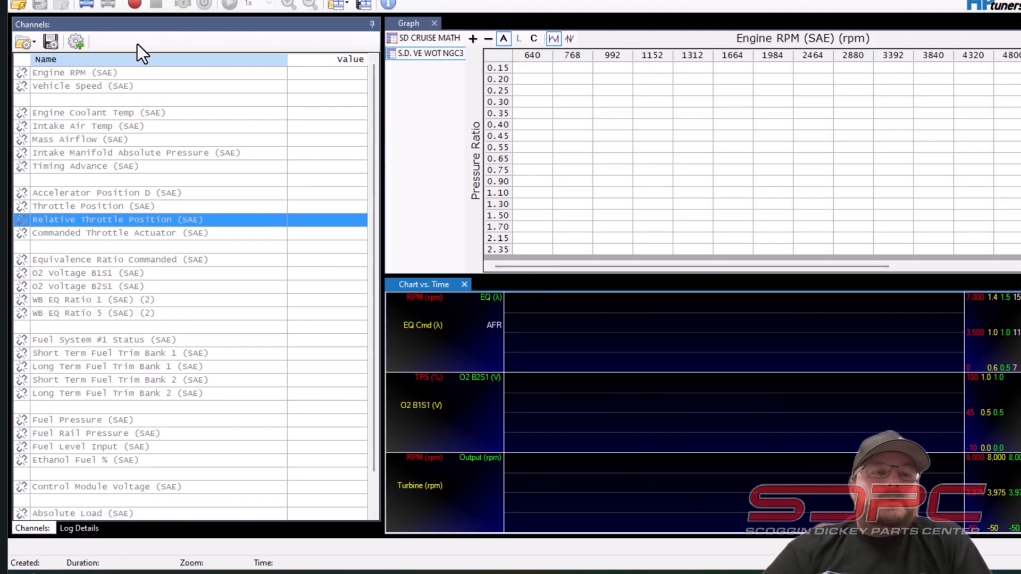
{"action": "mouse_move", "coordinate": [68, 67]}
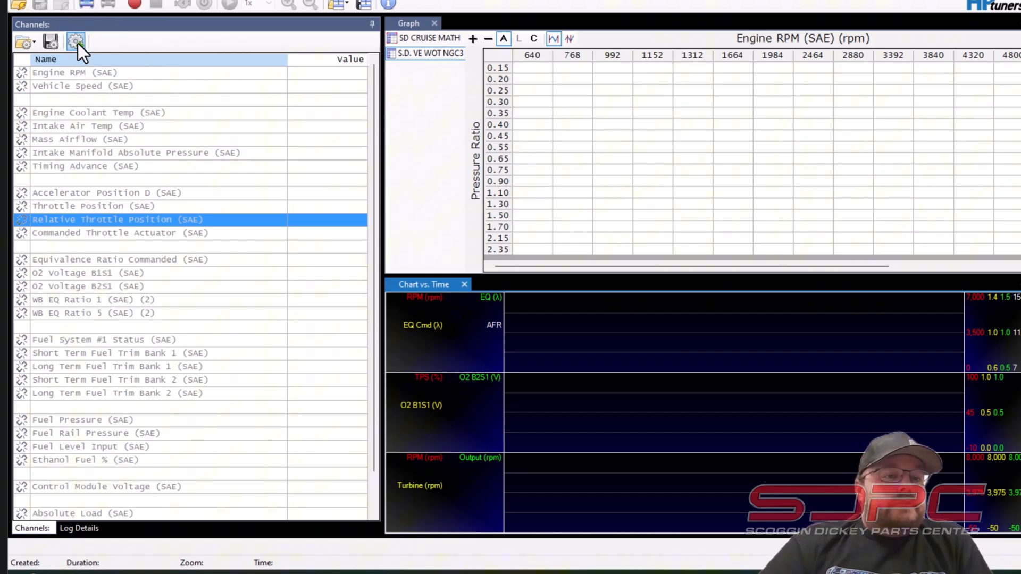
- Open the Channel Selector using the Channels toolbar gear button
{"action": "left_click", "coordinate": [75, 42]}
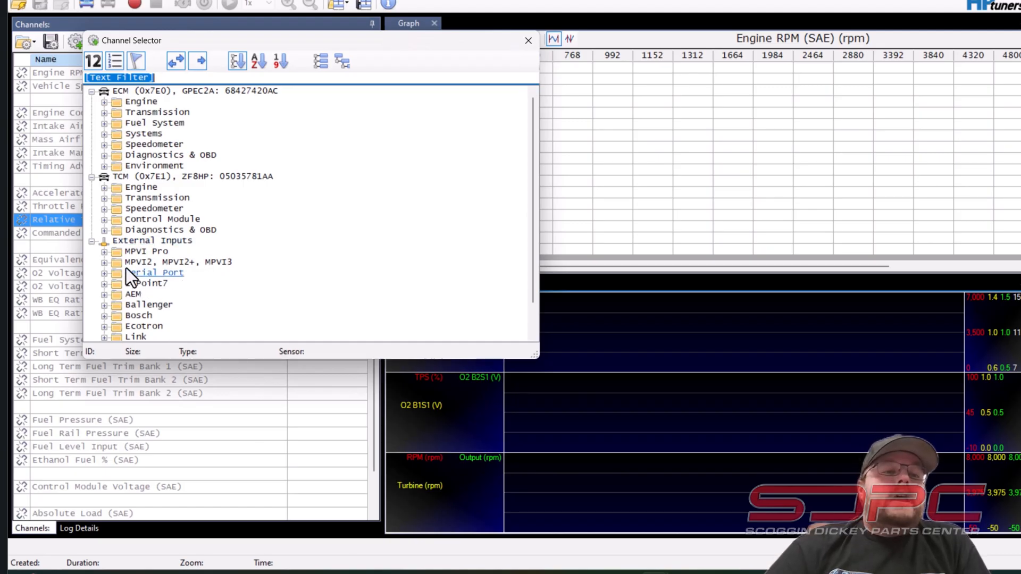
{"action": "mouse_move", "coordinate": [109, 269]}
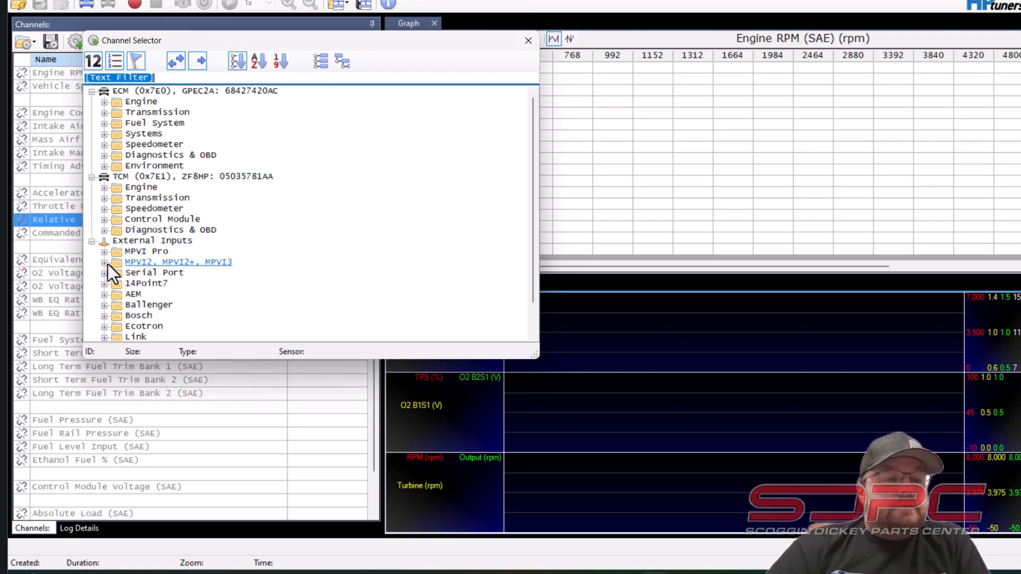
- Add MPVI2 PL A/D Input 1 (Red) from External Inputs > Pro Link, then close the selector
{"action": "left_click", "coordinate": [104, 261]}
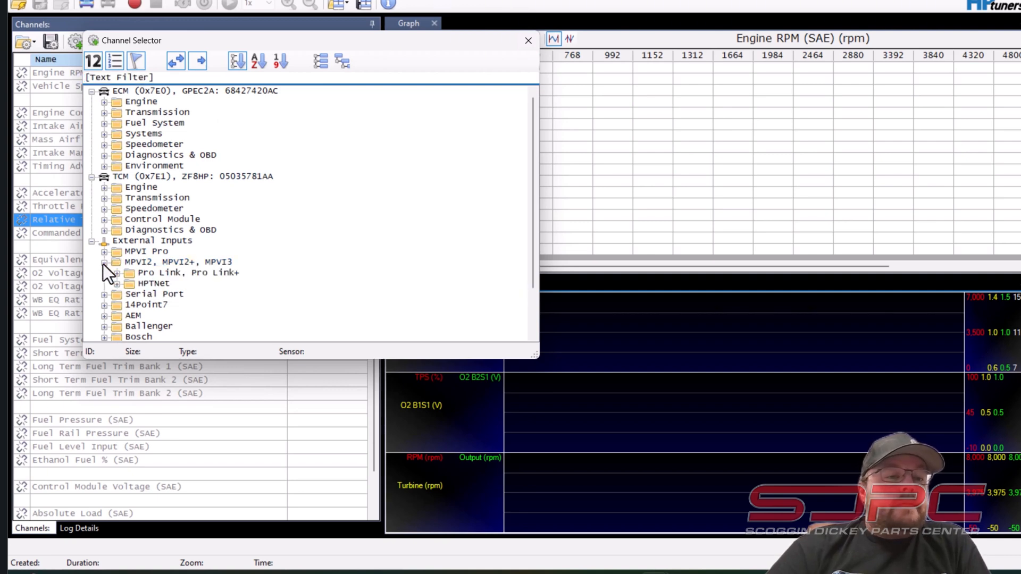
{"action": "left_click", "coordinate": [188, 273]}
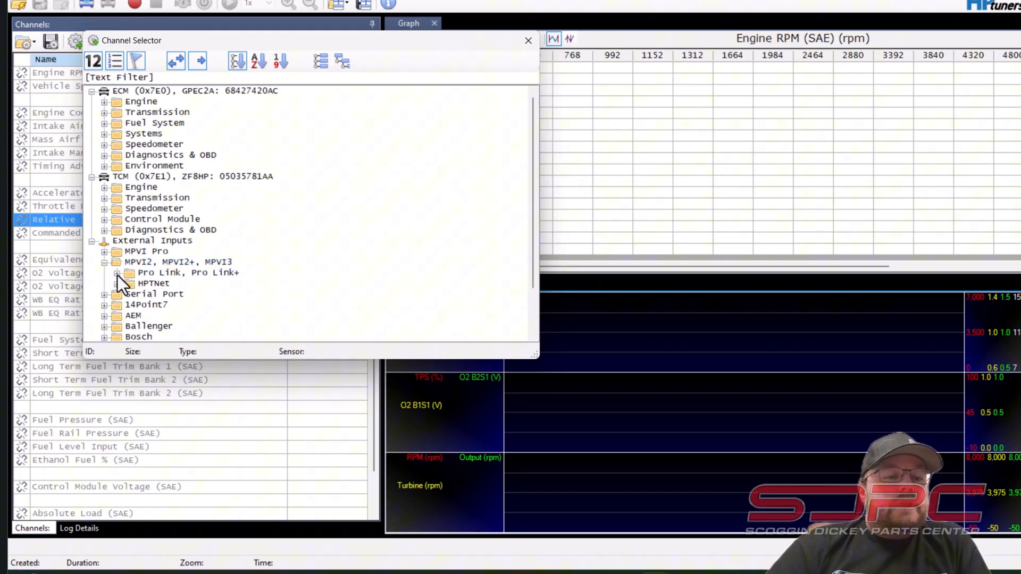
{"action": "left_click", "coordinate": [120, 272]}
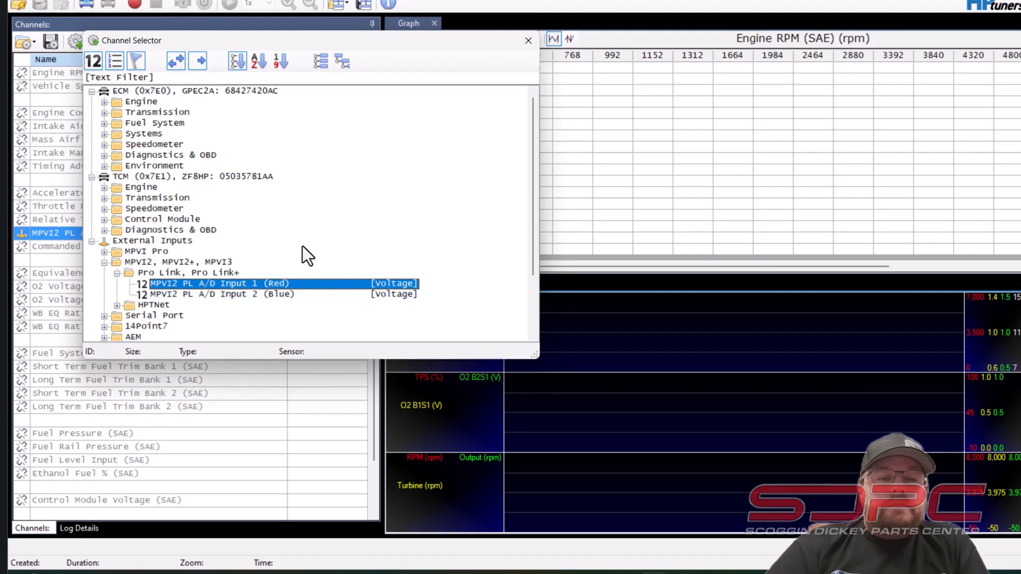
{"action": "left_click", "coordinate": [528, 40]}
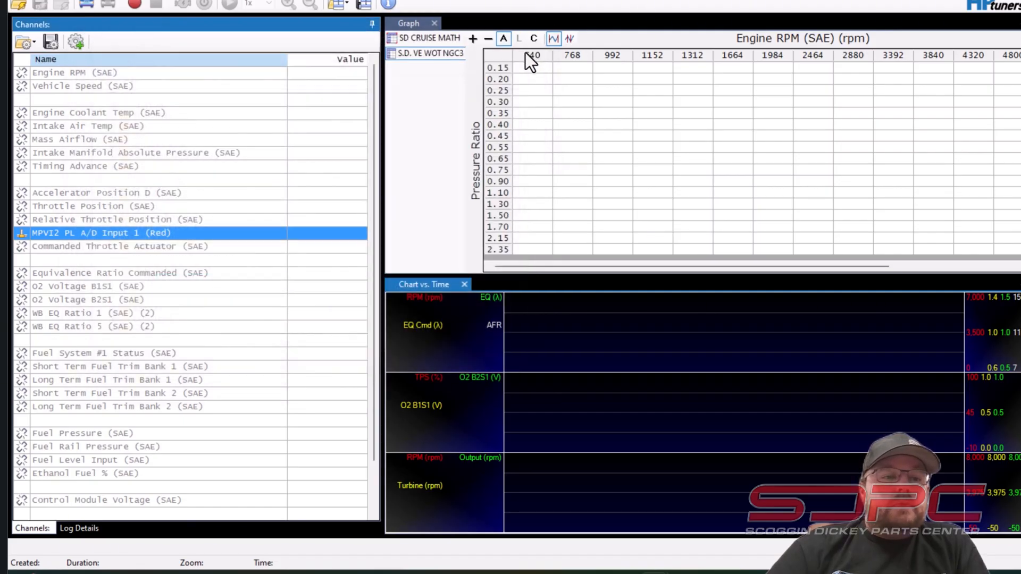
- Choose Transform from the MPVI2 PL A/D Input 1 (Red) channel's context menu
{"action": "right_click", "coordinate": [101, 232]}
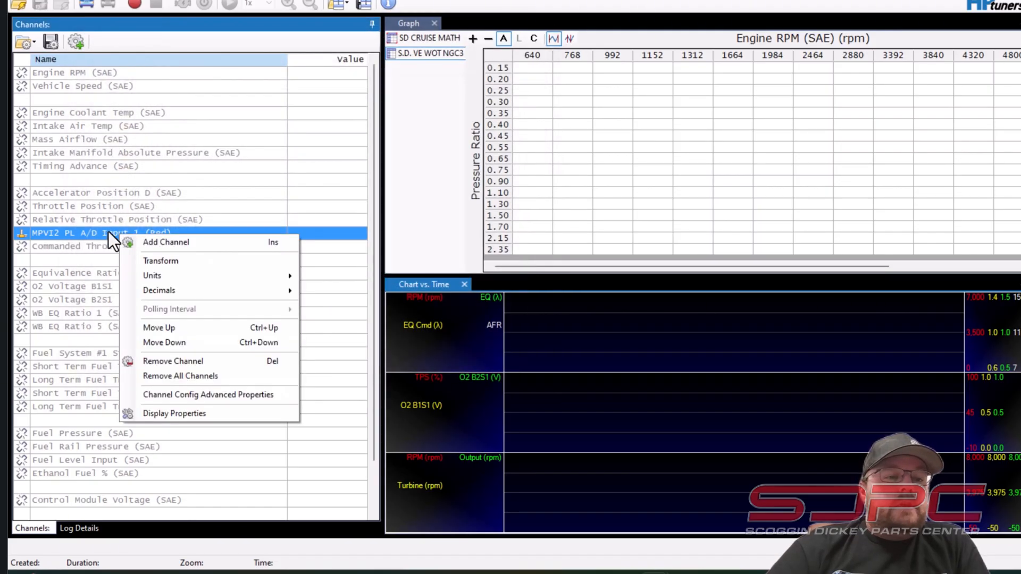
{"action": "mouse_move", "coordinate": [162, 290]}
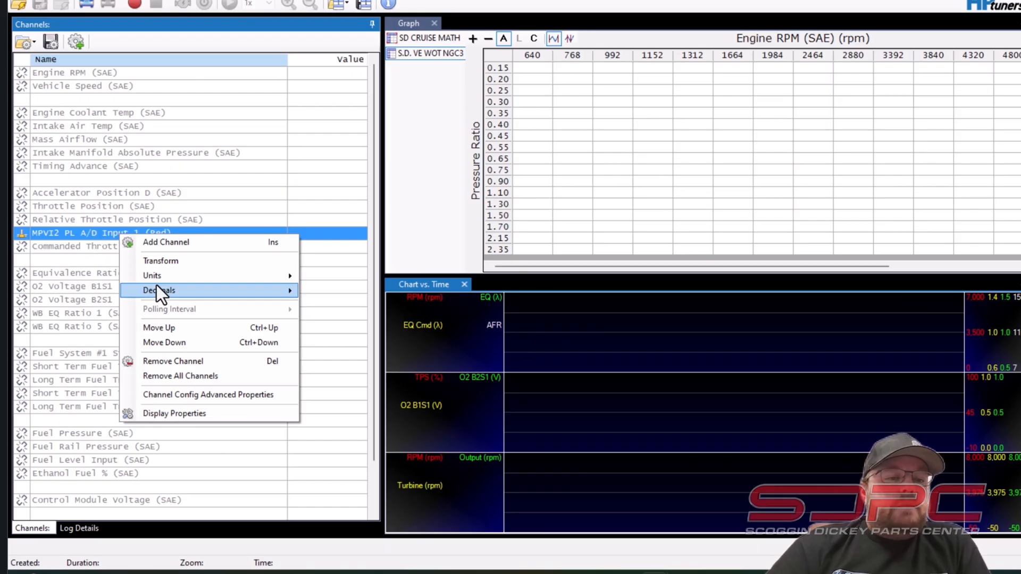
{"action": "mouse_move", "coordinate": [184, 268]}
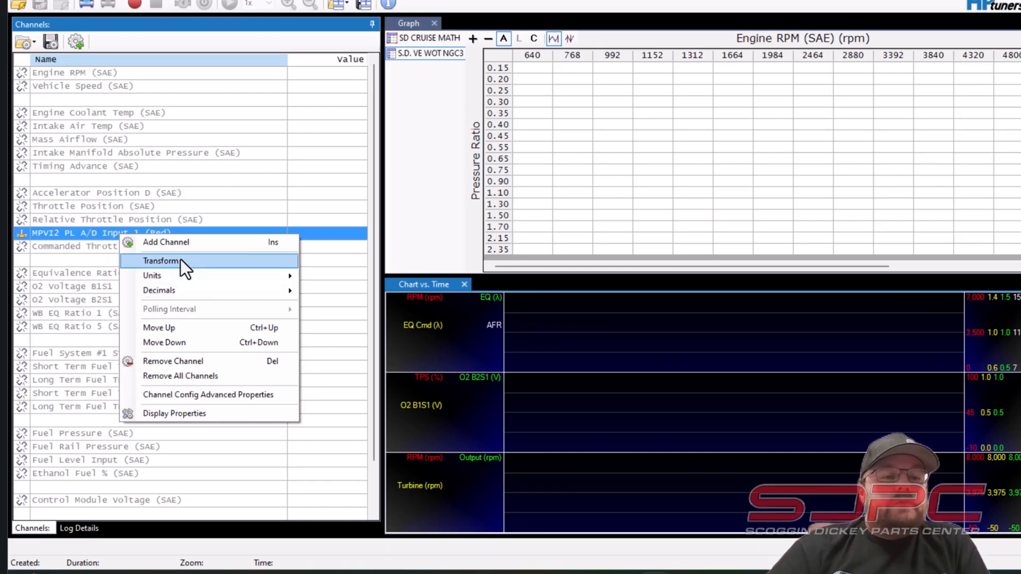
{"action": "left_click", "coordinate": [161, 261]}
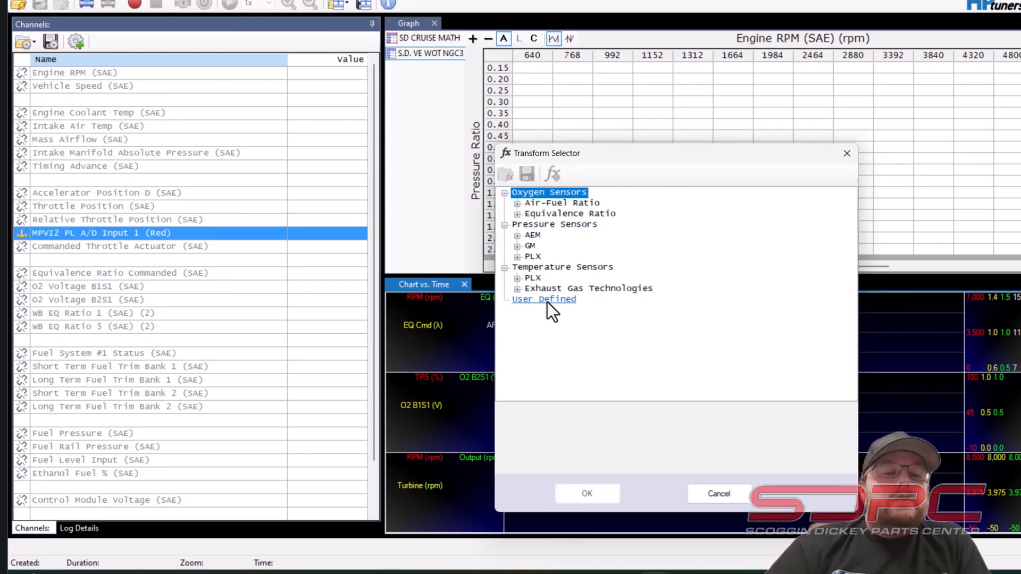
{"action": "mouse_move", "coordinate": [533, 314]}
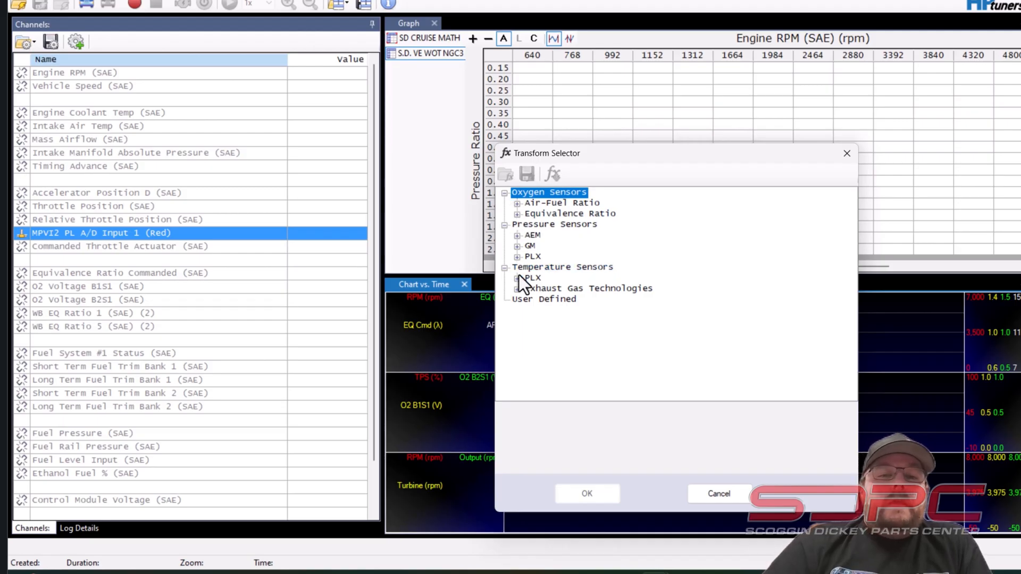
{"action": "mouse_move", "coordinate": [577, 210]}
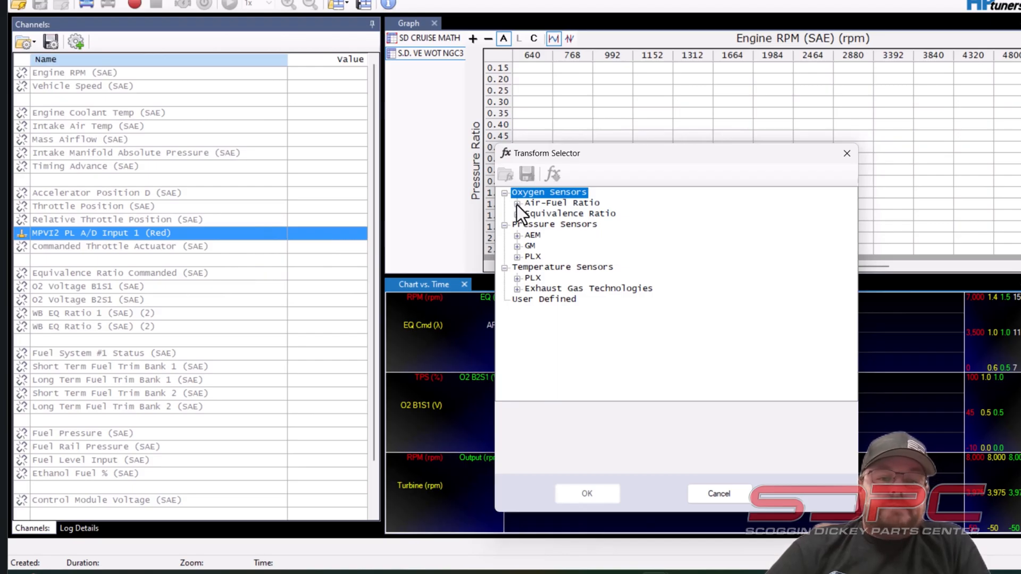
- Apply the AEM 30-(03x0,2340,5130) air-fuel ratio transform to the A/D input channel
{"action": "left_click", "coordinate": [516, 203]}
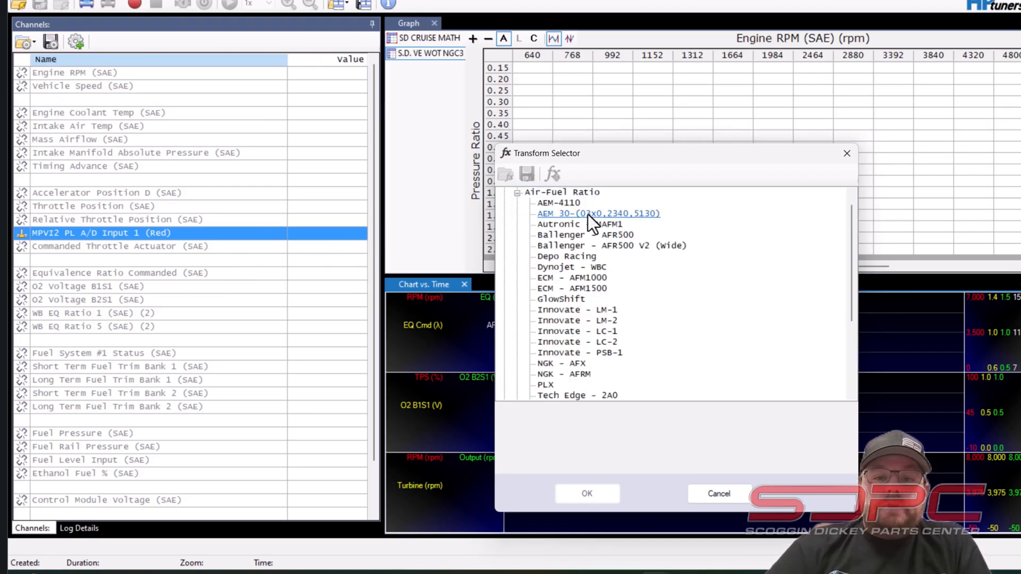
{"action": "mouse_move", "coordinate": [646, 234]}
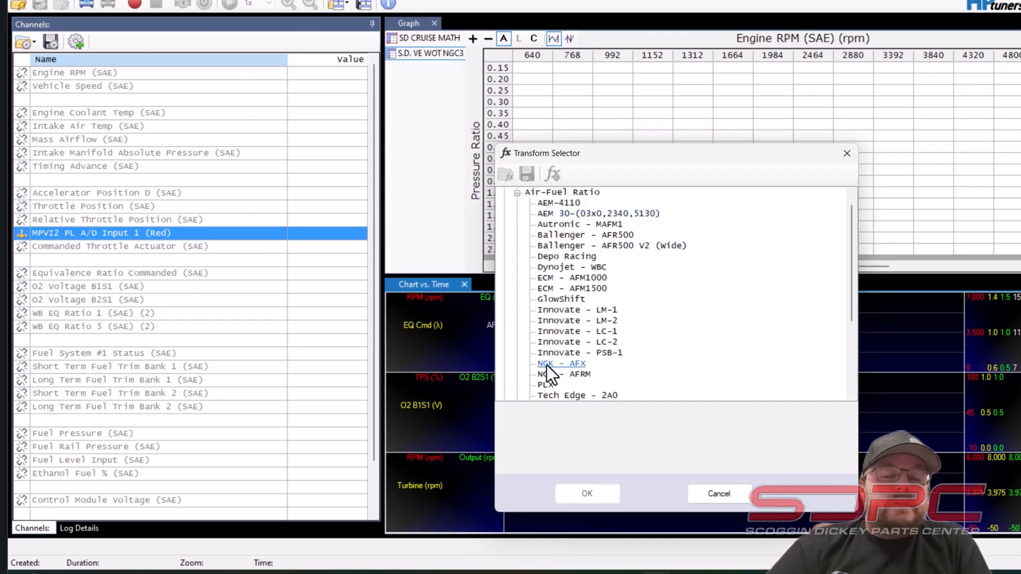
{"action": "mouse_move", "coordinate": [615, 181]}
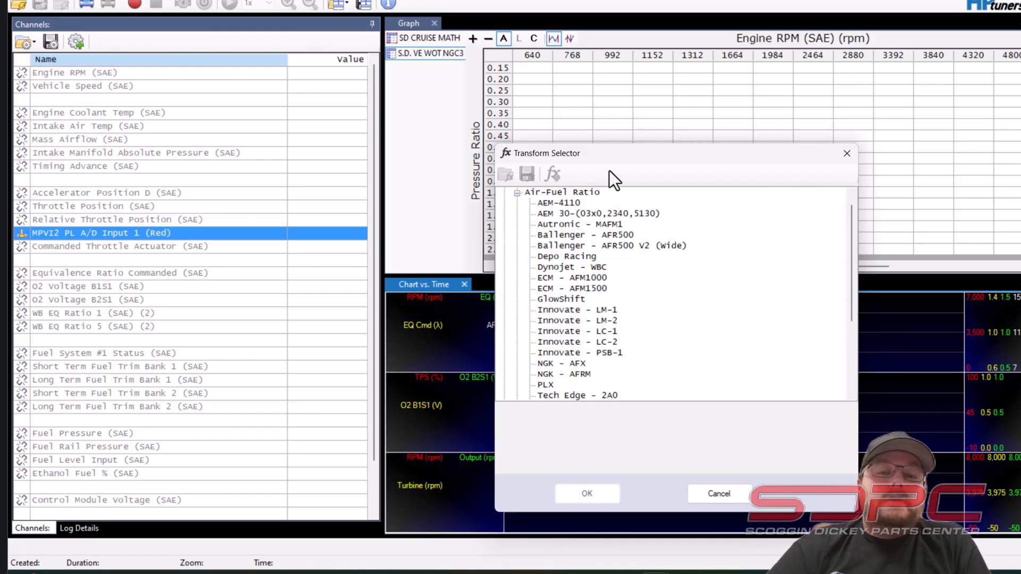
{"action": "left_click", "coordinate": [597, 213]}
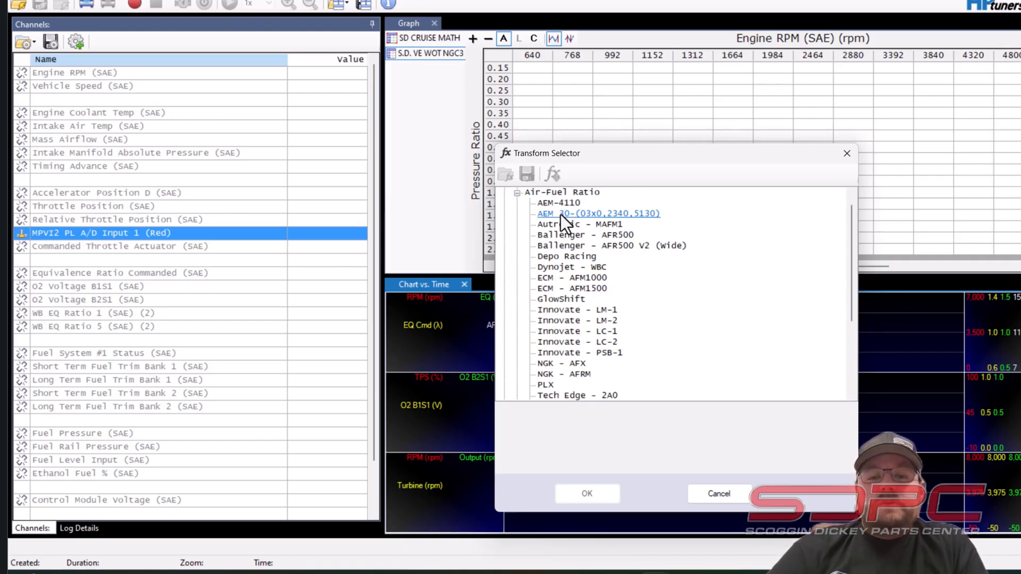
{"action": "left_click", "coordinate": [598, 214]}
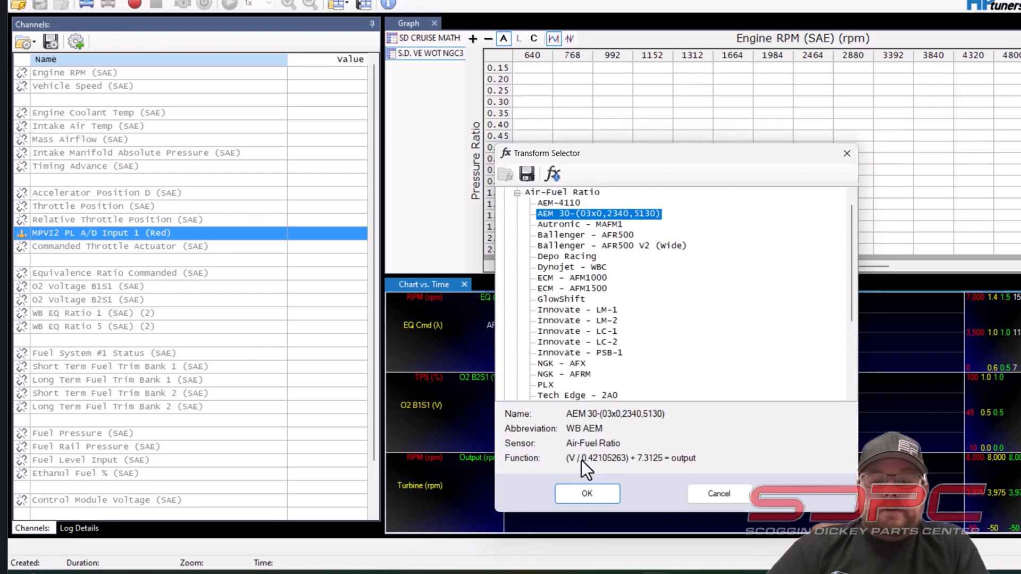
{"action": "mouse_move", "coordinate": [585, 498]}
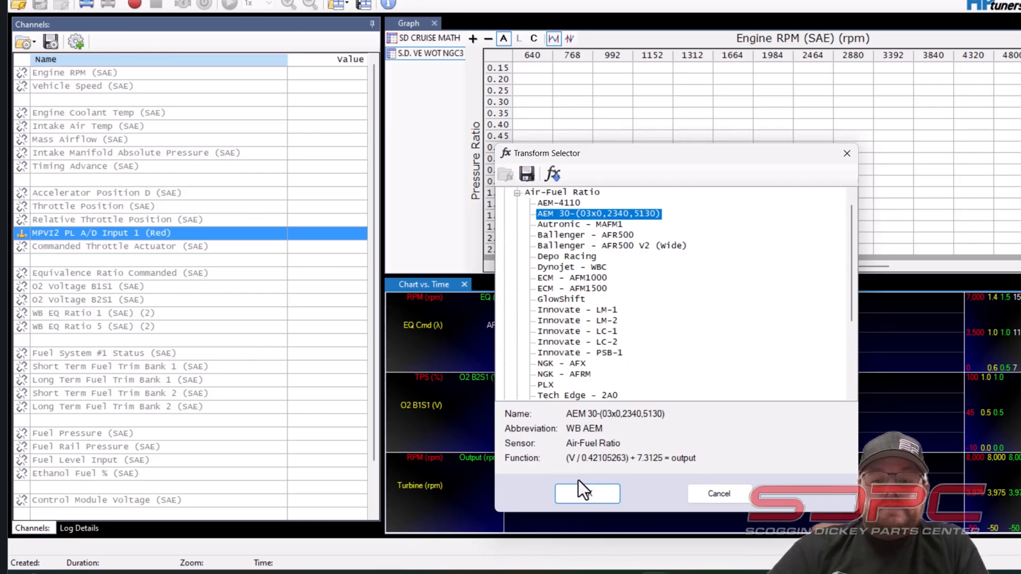
{"action": "left_click", "coordinate": [587, 493]}
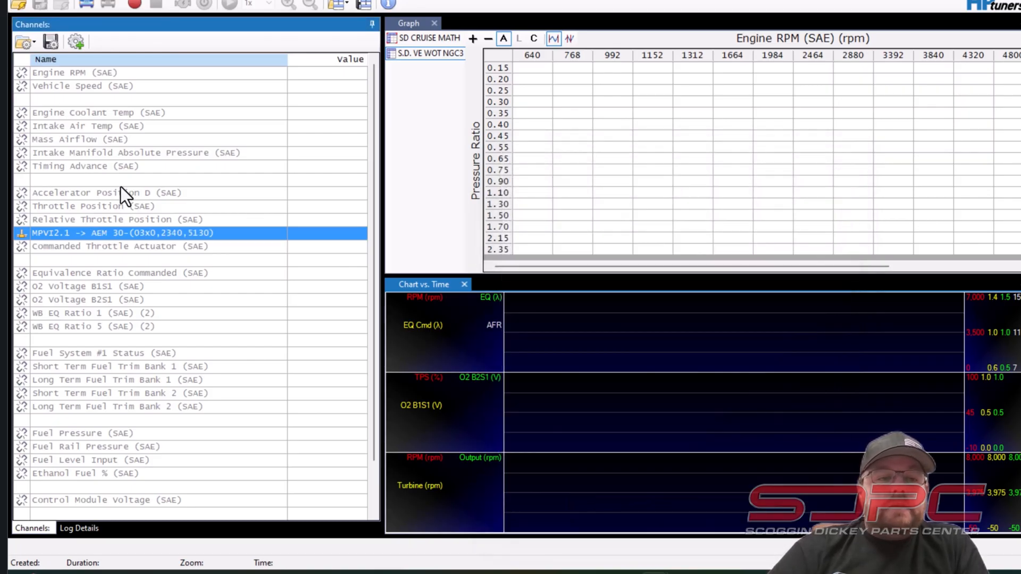
- Select the renamed AEM wideband channel and bring up the log file chooser
{"action": "left_click", "coordinate": [120, 246]}
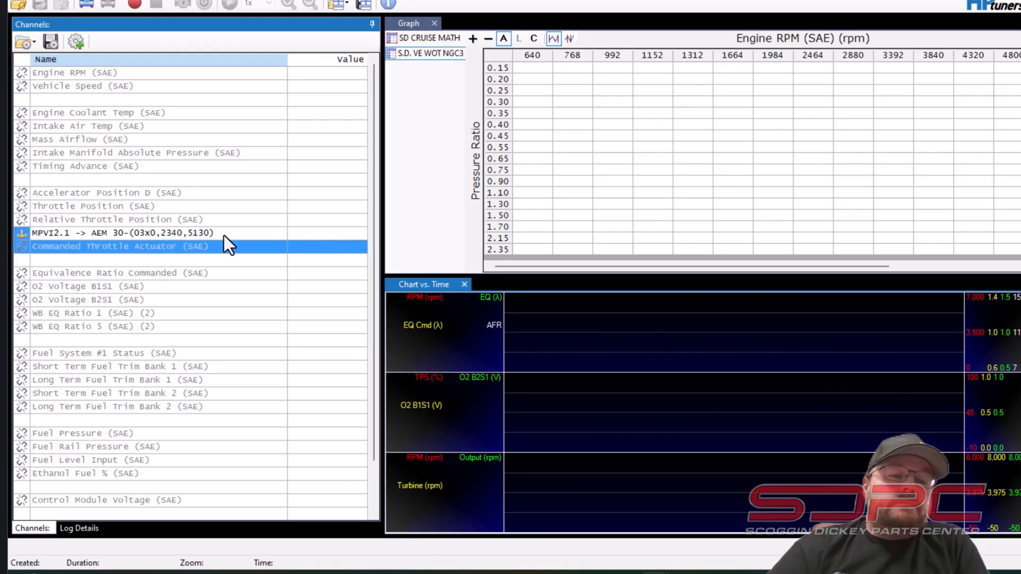
{"action": "left_click", "coordinate": [123, 233]}
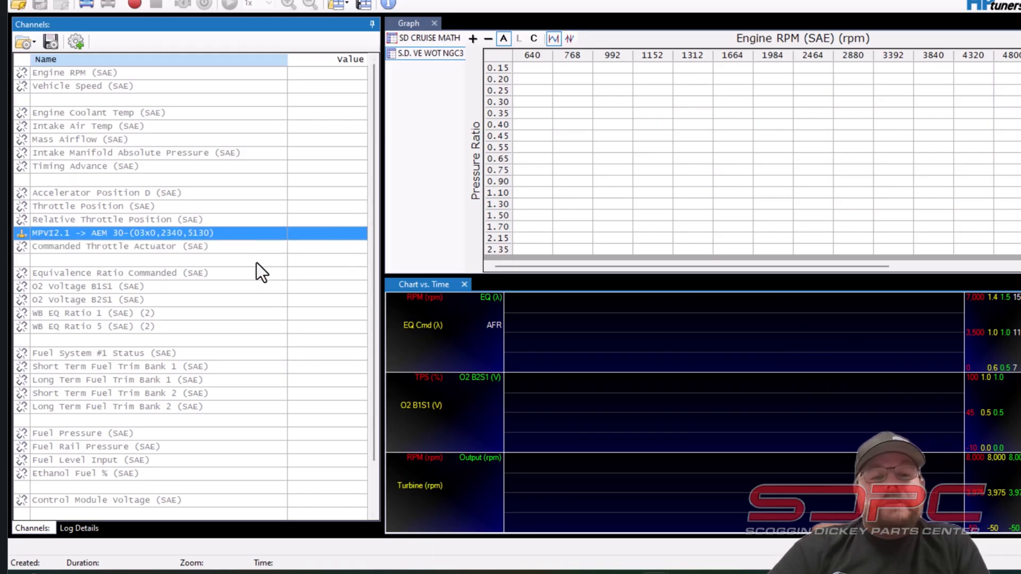
{"action": "mouse_move", "coordinate": [45, 5]}
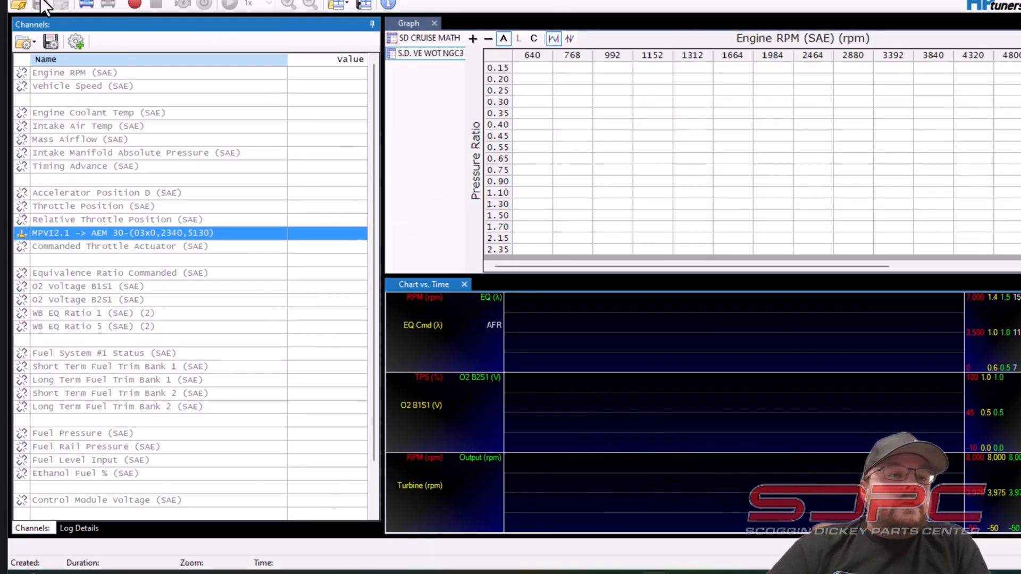
{"action": "left_click", "coordinate": [27, 5]}
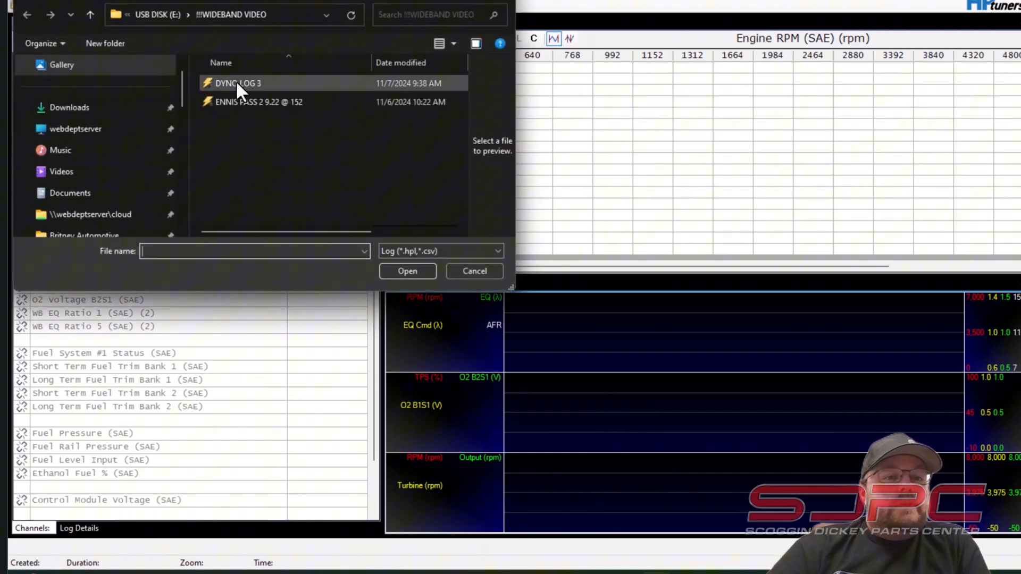
- Open DYNO LOG 3 from the !!!WIDEBAND VIDEO folder
{"action": "left_click", "coordinate": [408, 271]}
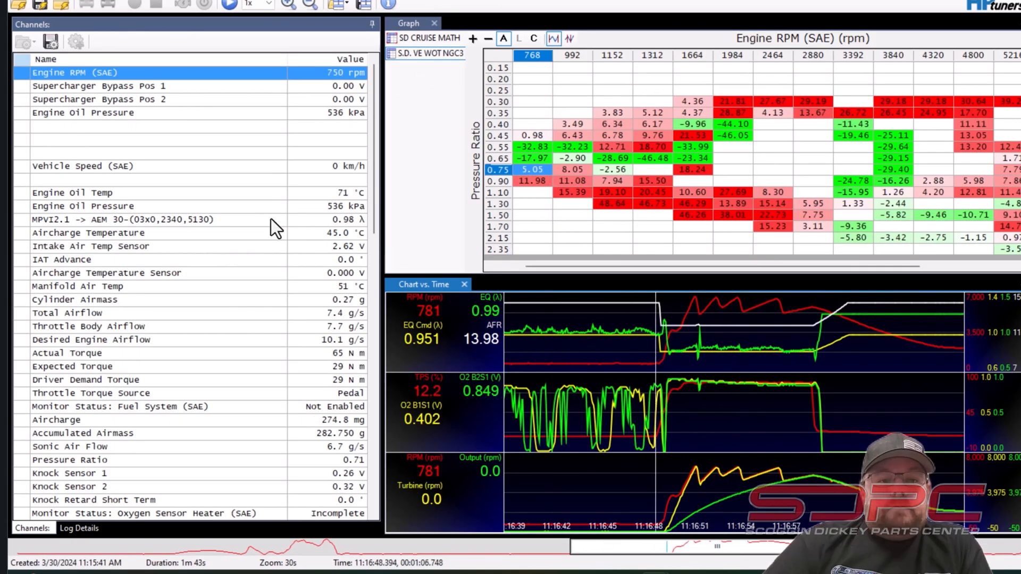
- Move playback to the boosted pull near 5,273 rpm, where AEM 30 reads 0.77 lambda
{"action": "left_click", "coordinate": [122, 219]}
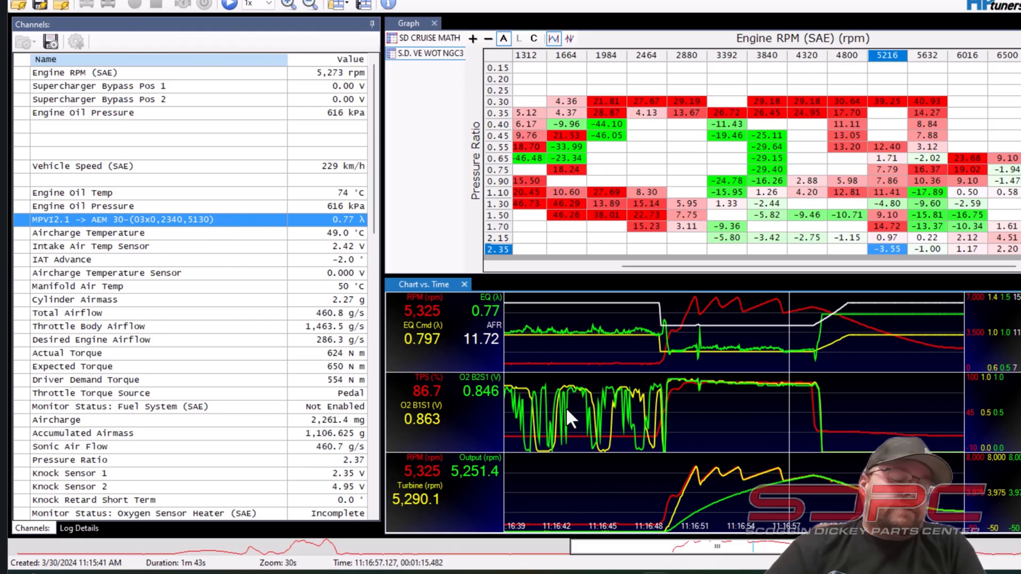
{"action": "mouse_move", "coordinate": [707, 415]}
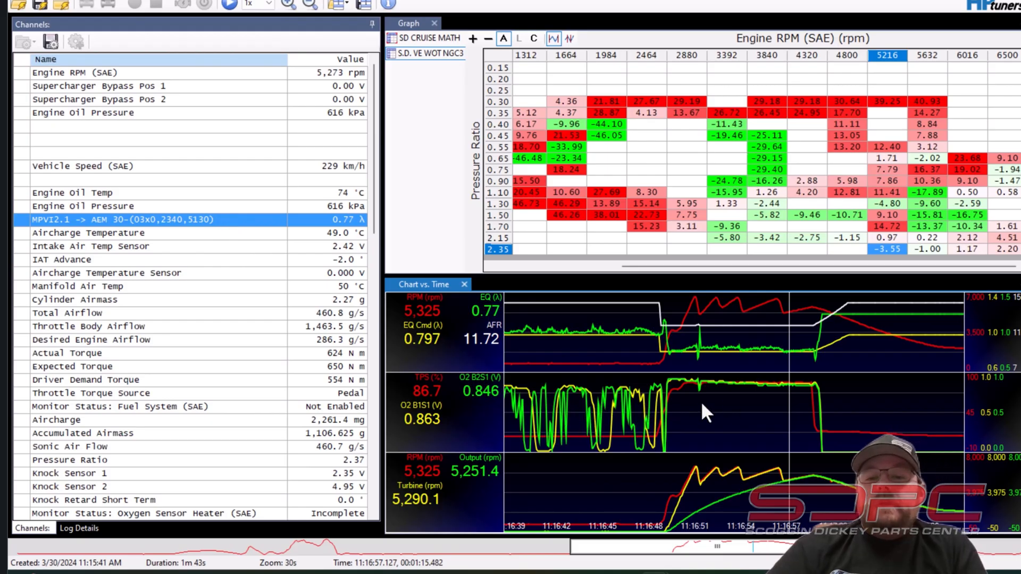
{"action": "mouse_move", "coordinate": [740, 425]}
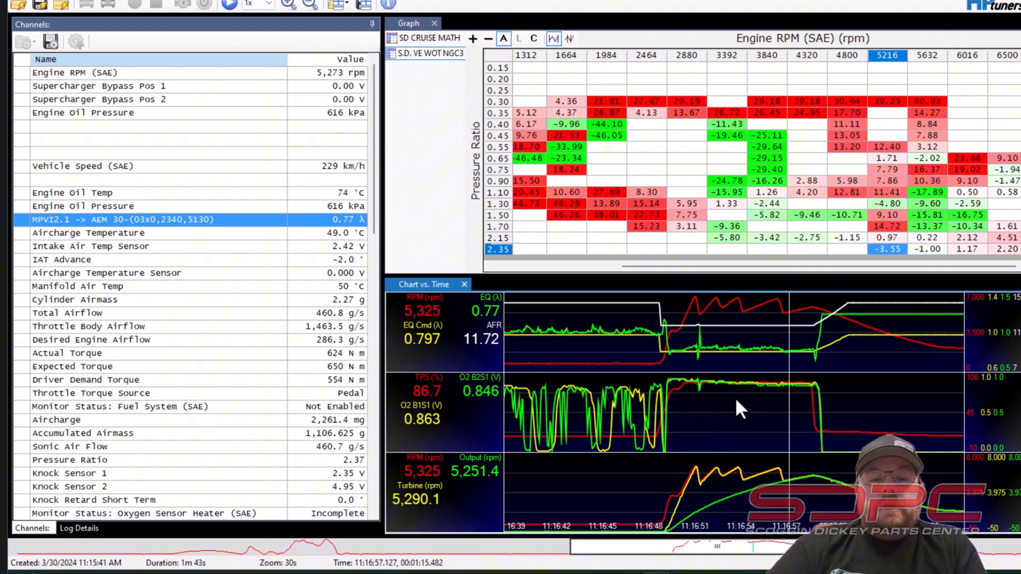
{"action": "mouse_move", "coordinate": [768, 464]}
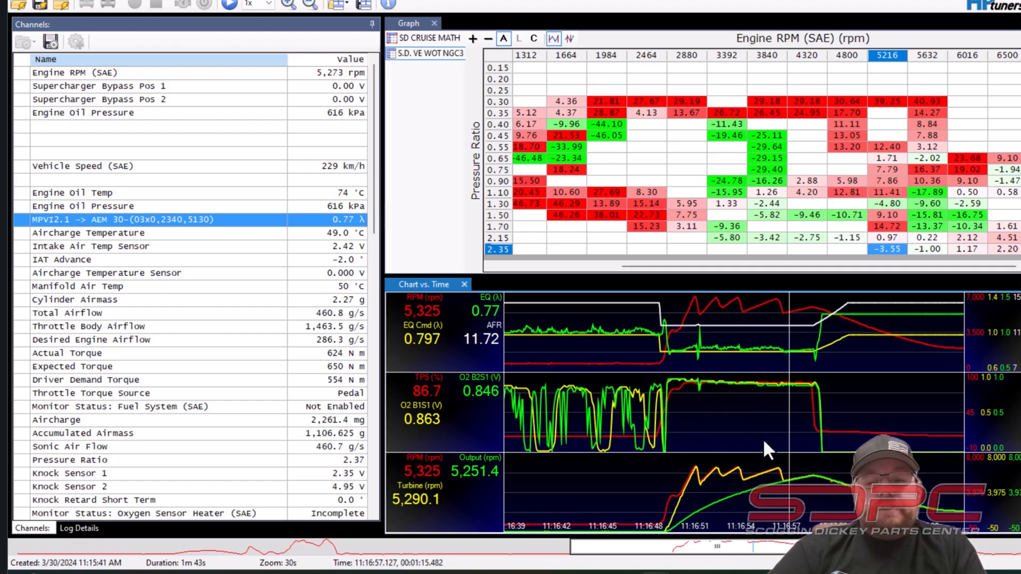
{"action": "mouse_move", "coordinate": [788, 465]}
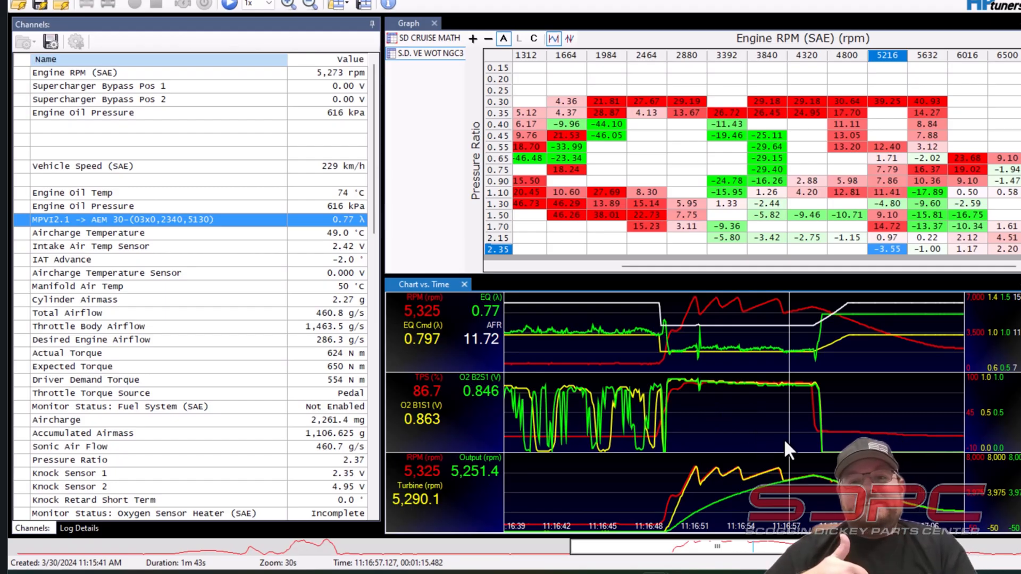